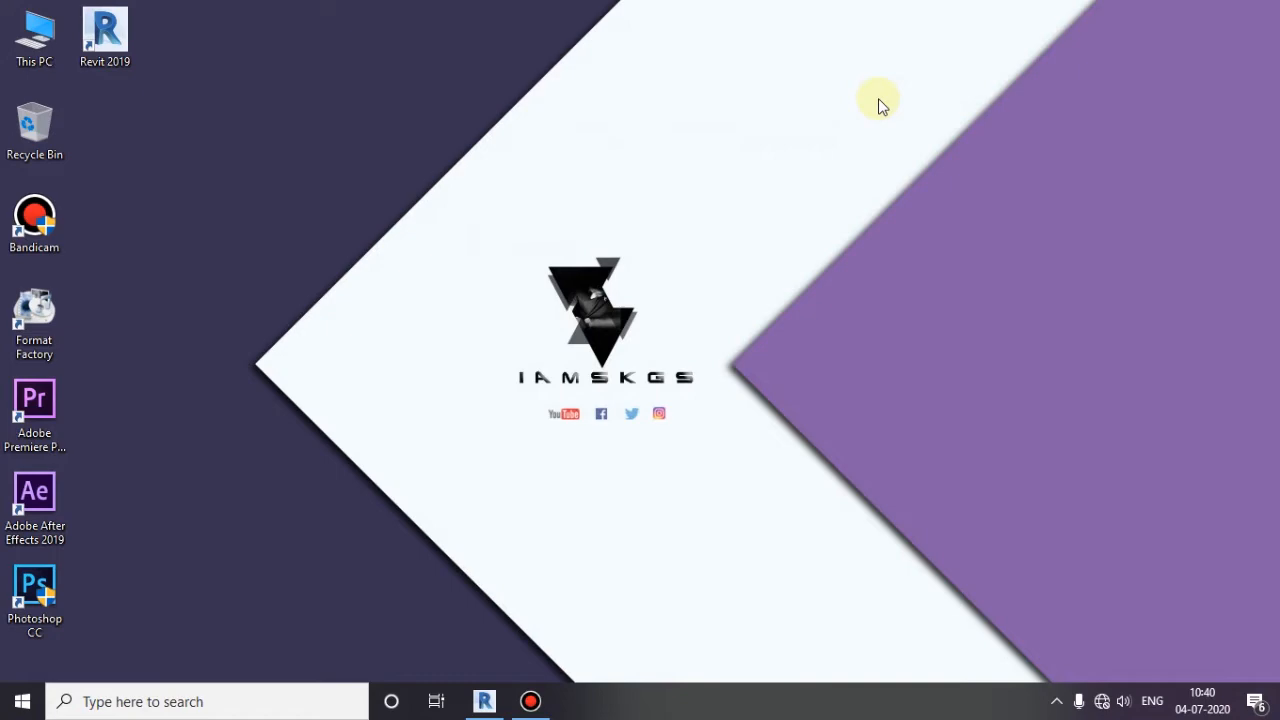
pyautogui.moveTo(484, 700)
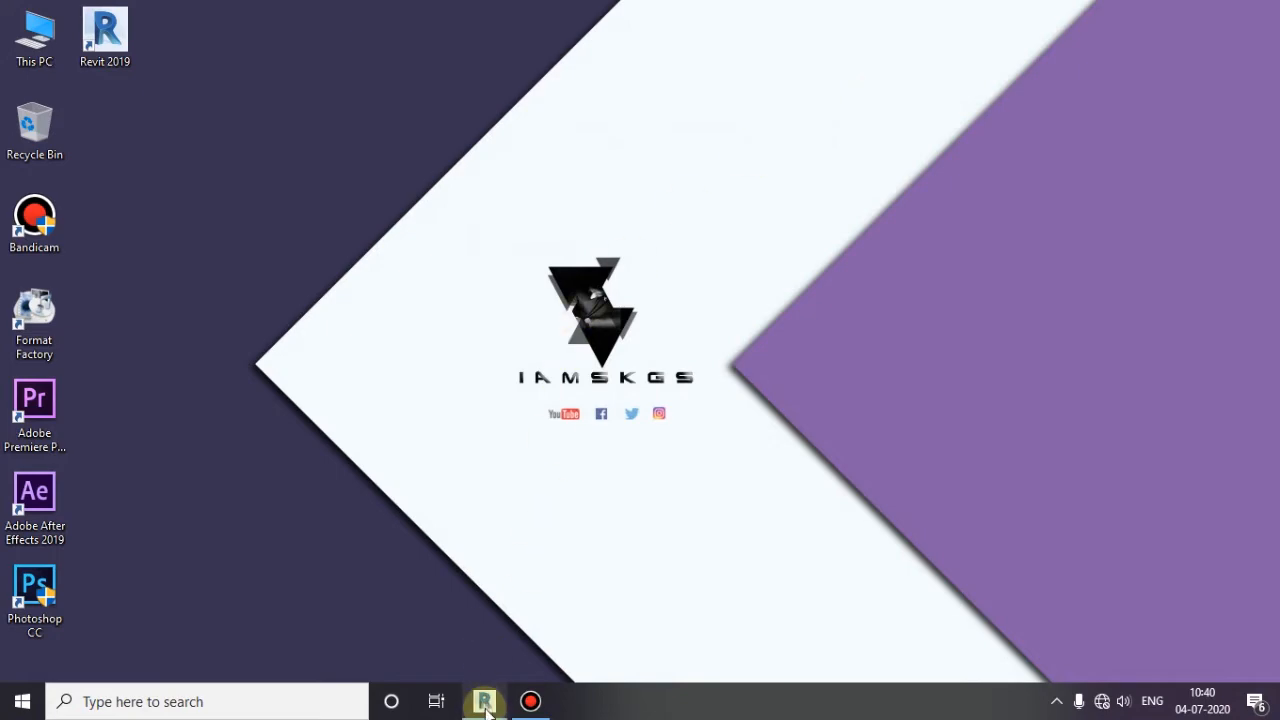
# - Restore the Revit window showing the 3D house view
pyautogui.click(484, 700)
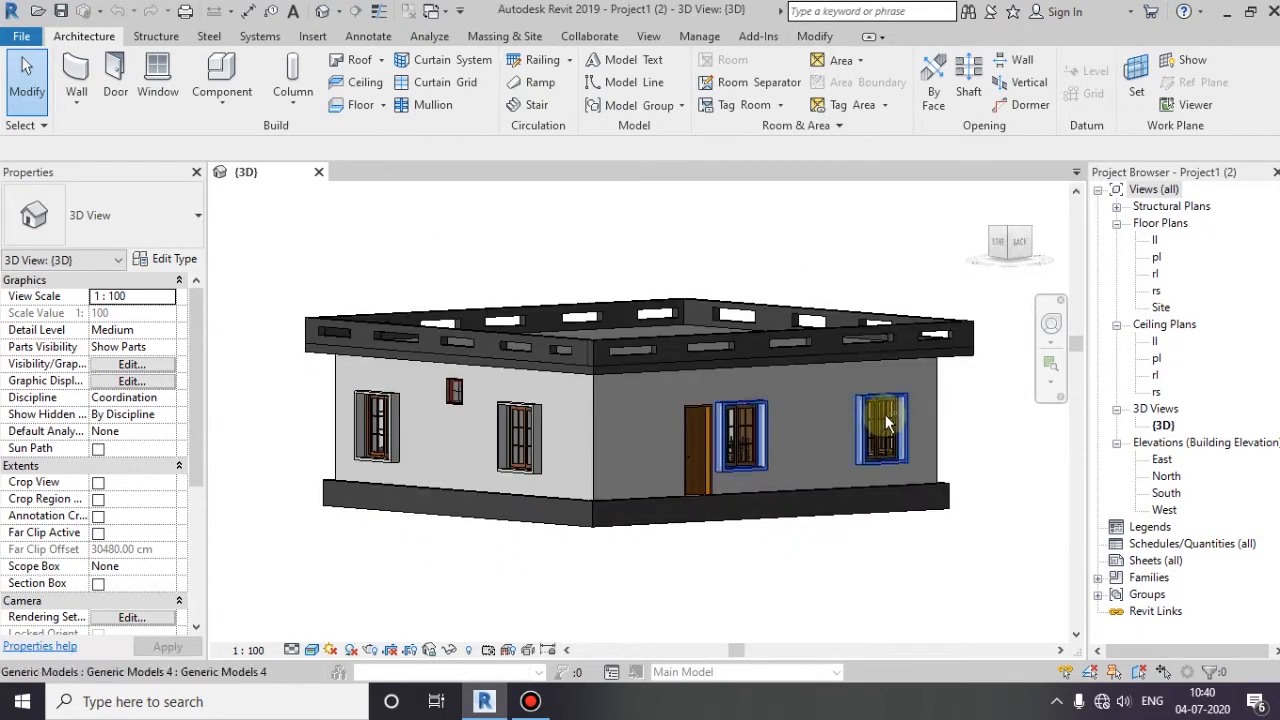
# - Orbit the house model, then open the 'pl' floor plan from the Project Browser
pyautogui.moveTo(884, 420); pyautogui.dragTo(564, 520)
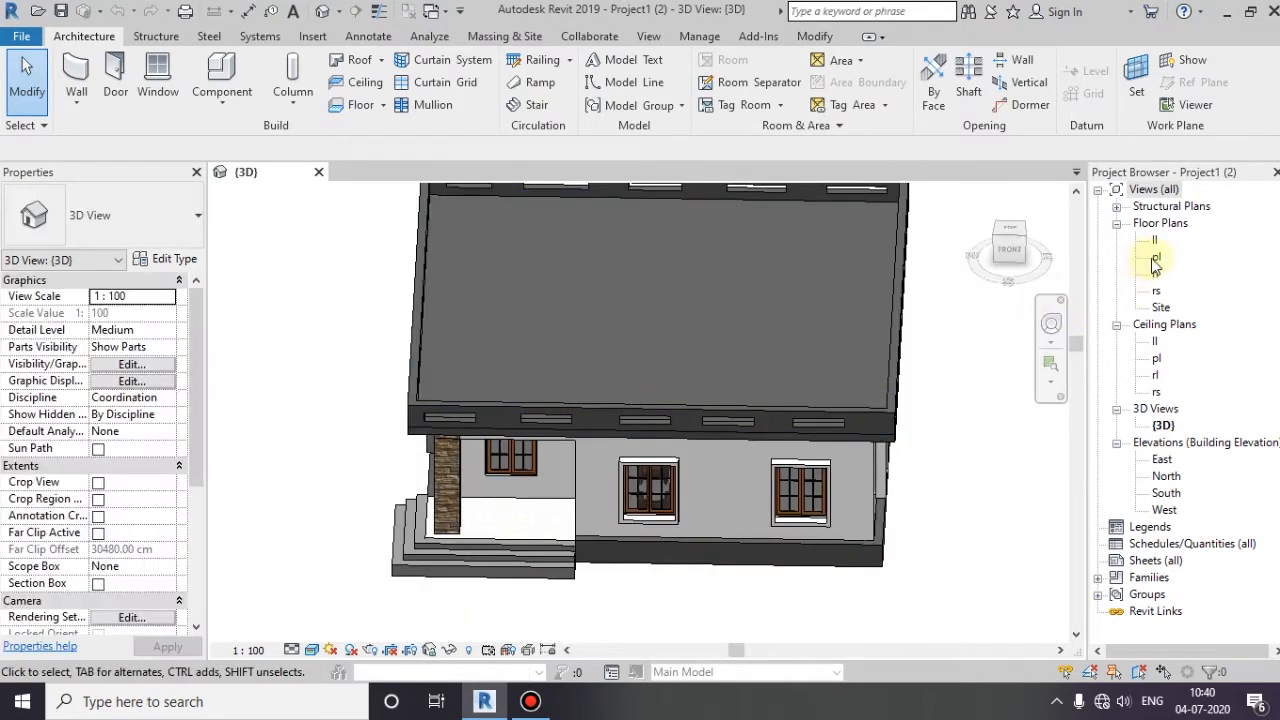
pyautogui.doubleClick(1156, 256)
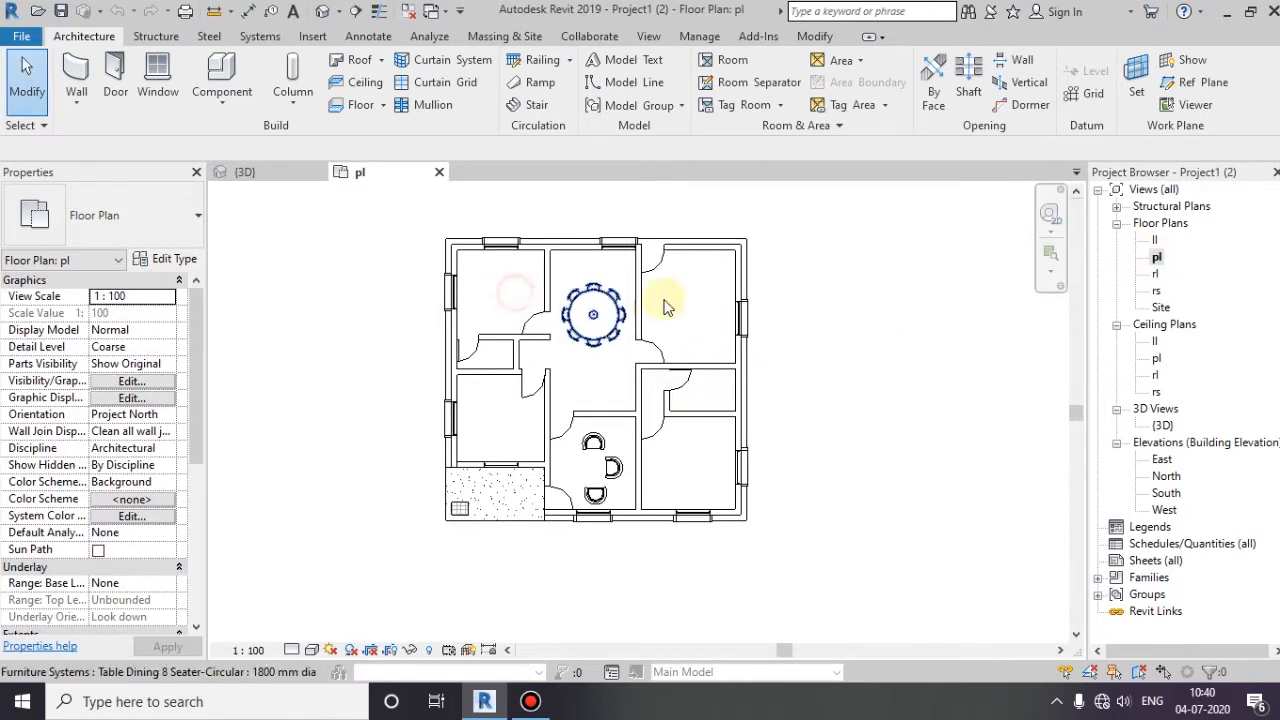
pyautogui.click(510, 424)
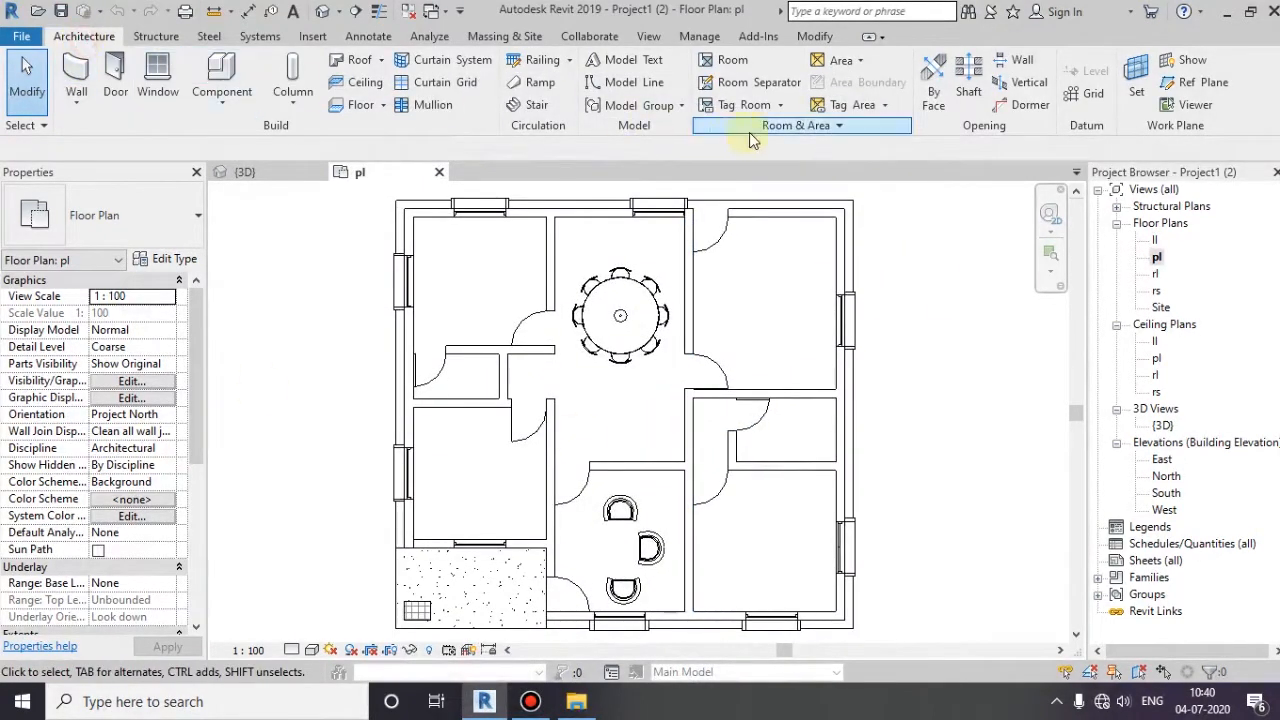
pyautogui.moveTo(864, 148)
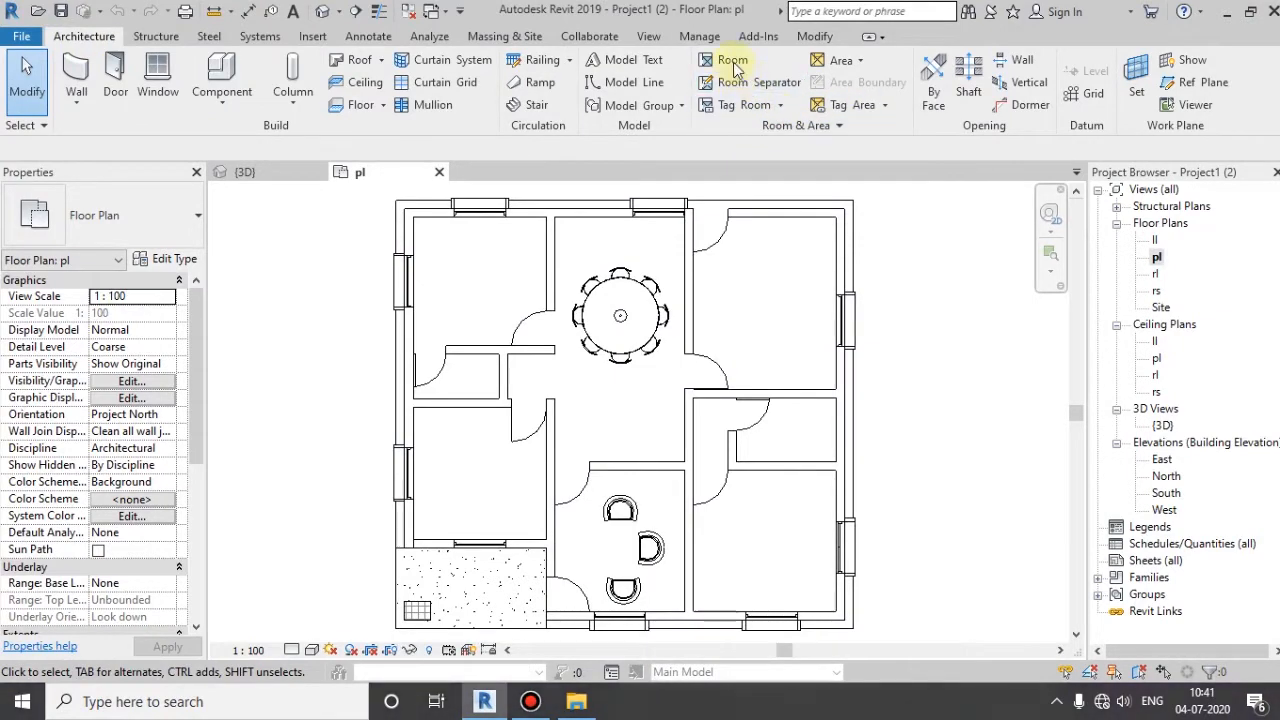
# - Start the Room tool with Horizontal tag orientation and place a tagged room in the top-left space
pyautogui.click(732, 60)
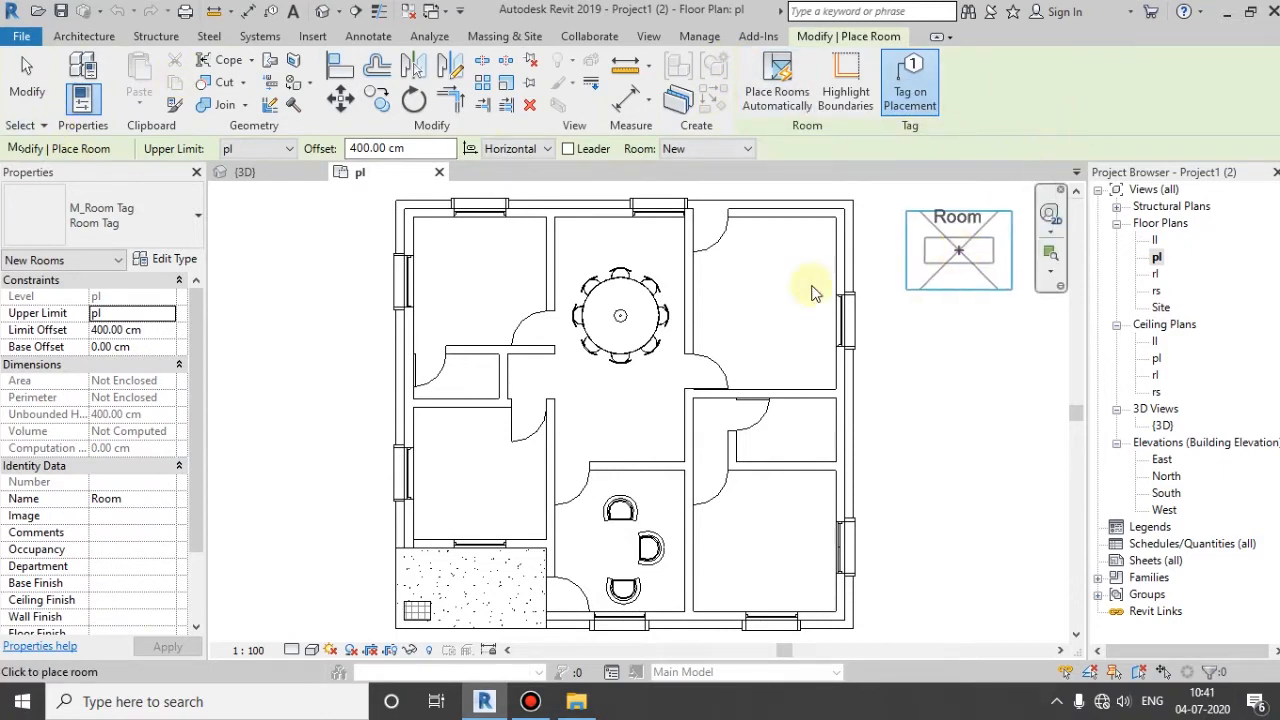
pyautogui.click(290, 148)
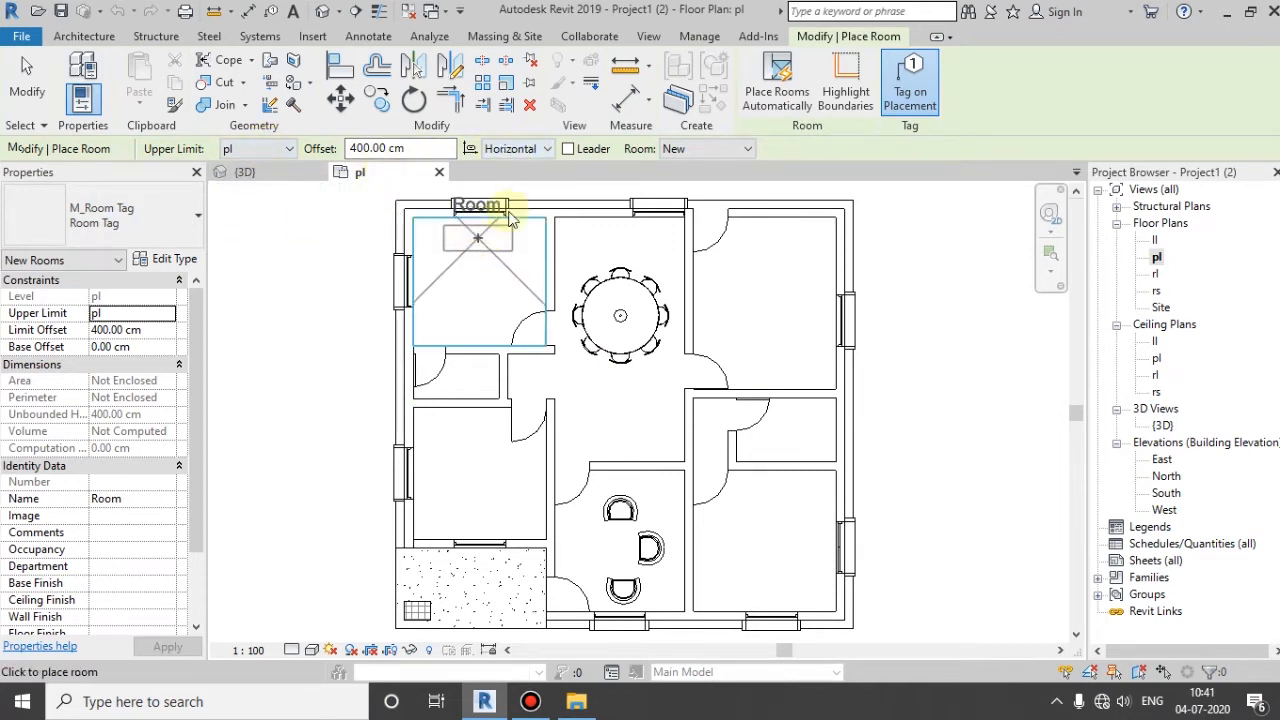
pyautogui.click(510, 148)
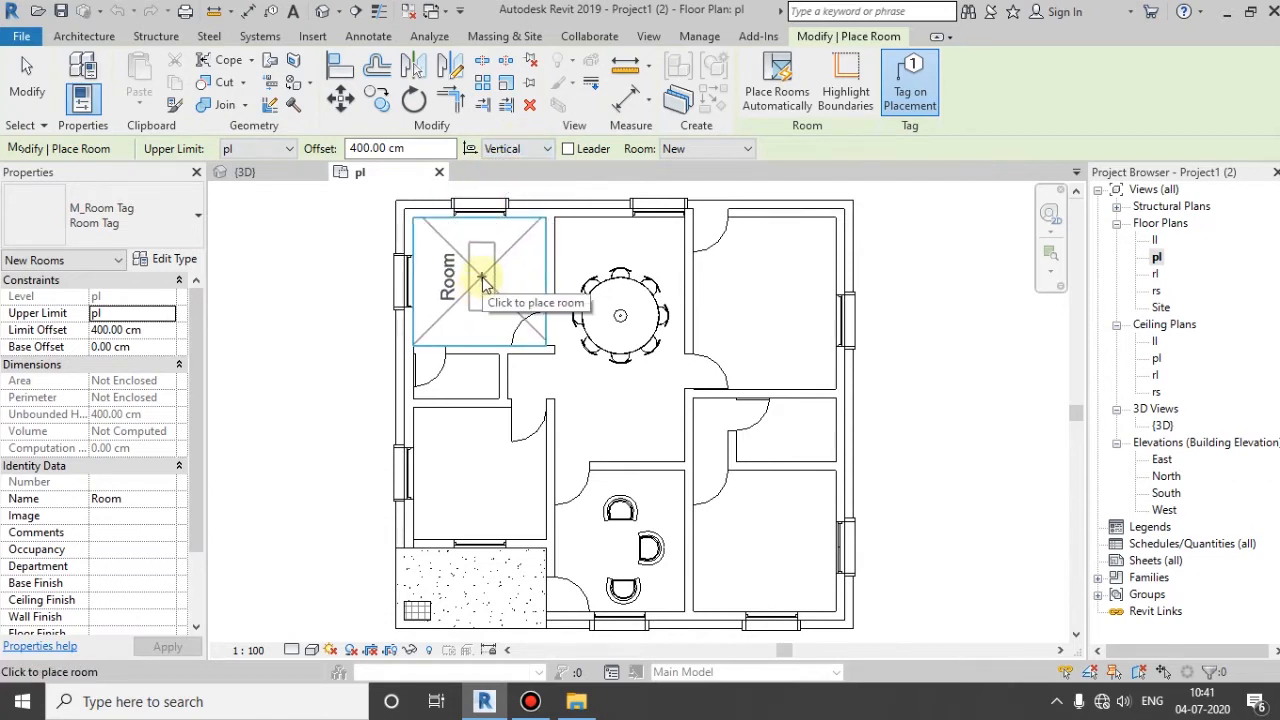
pyautogui.click(556, 148)
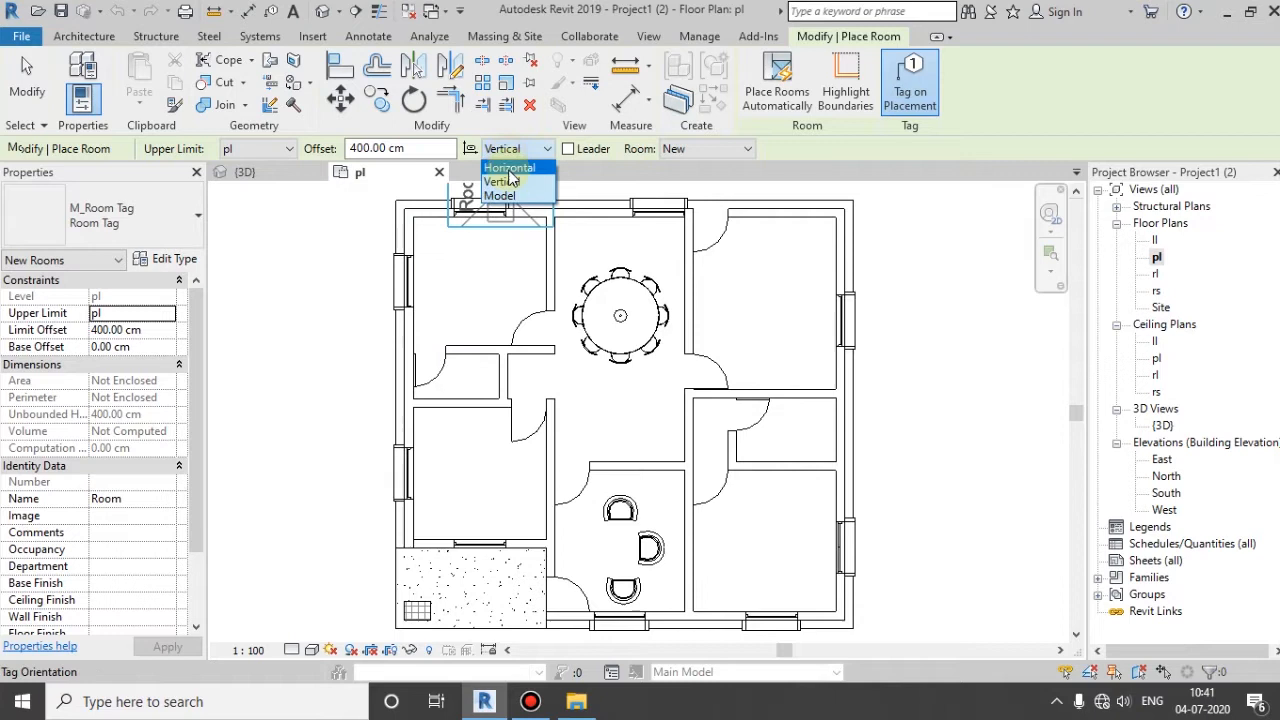
pyautogui.click(510, 168)
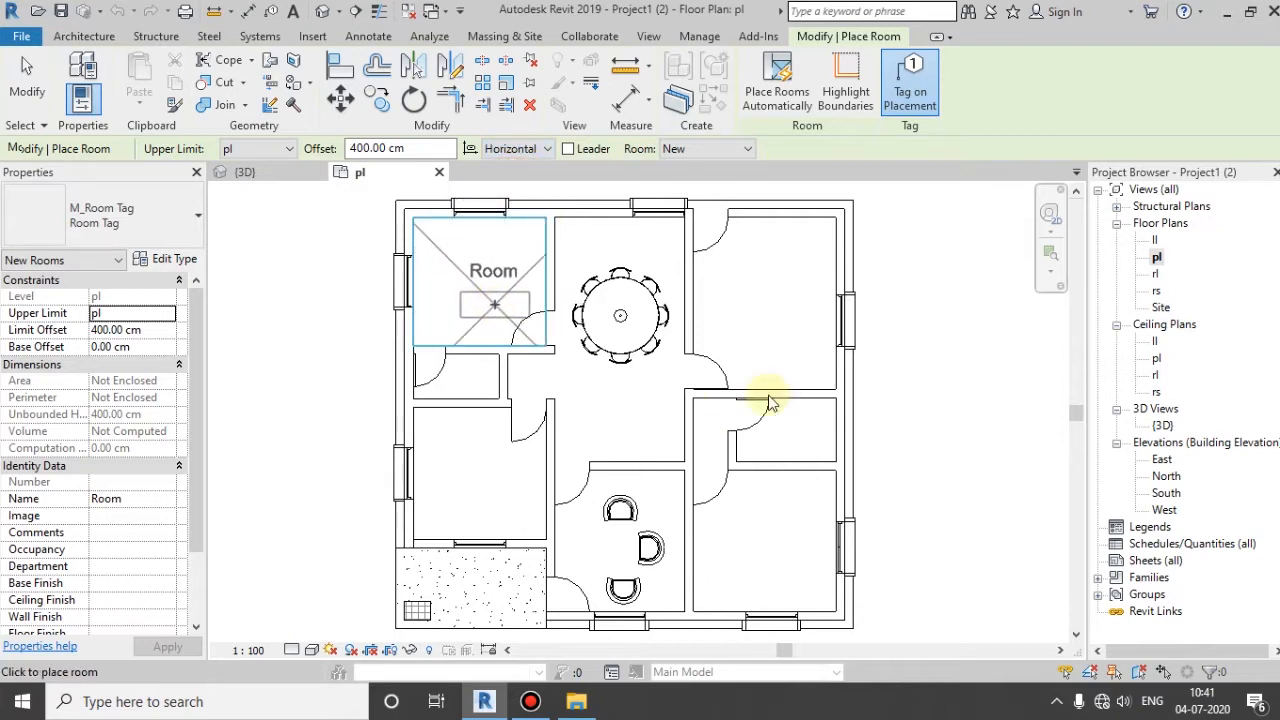
pyautogui.moveTo(304, 300)
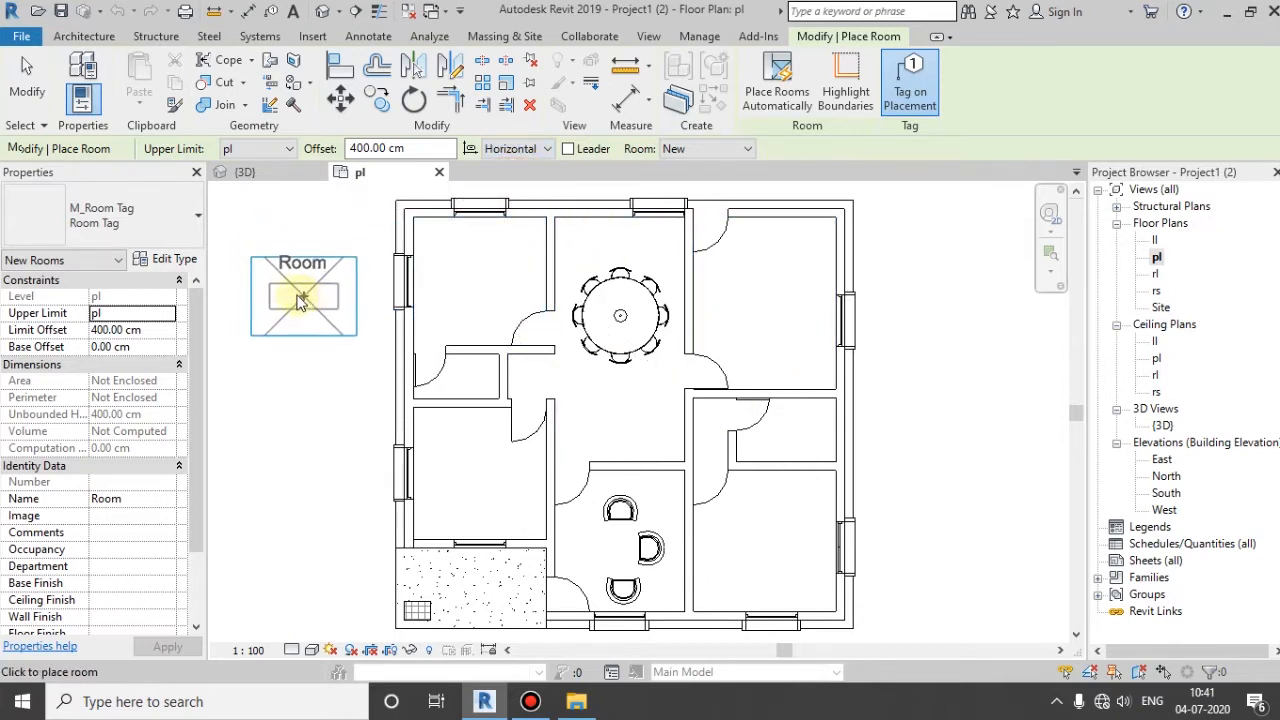
pyautogui.moveTo(308, 276)
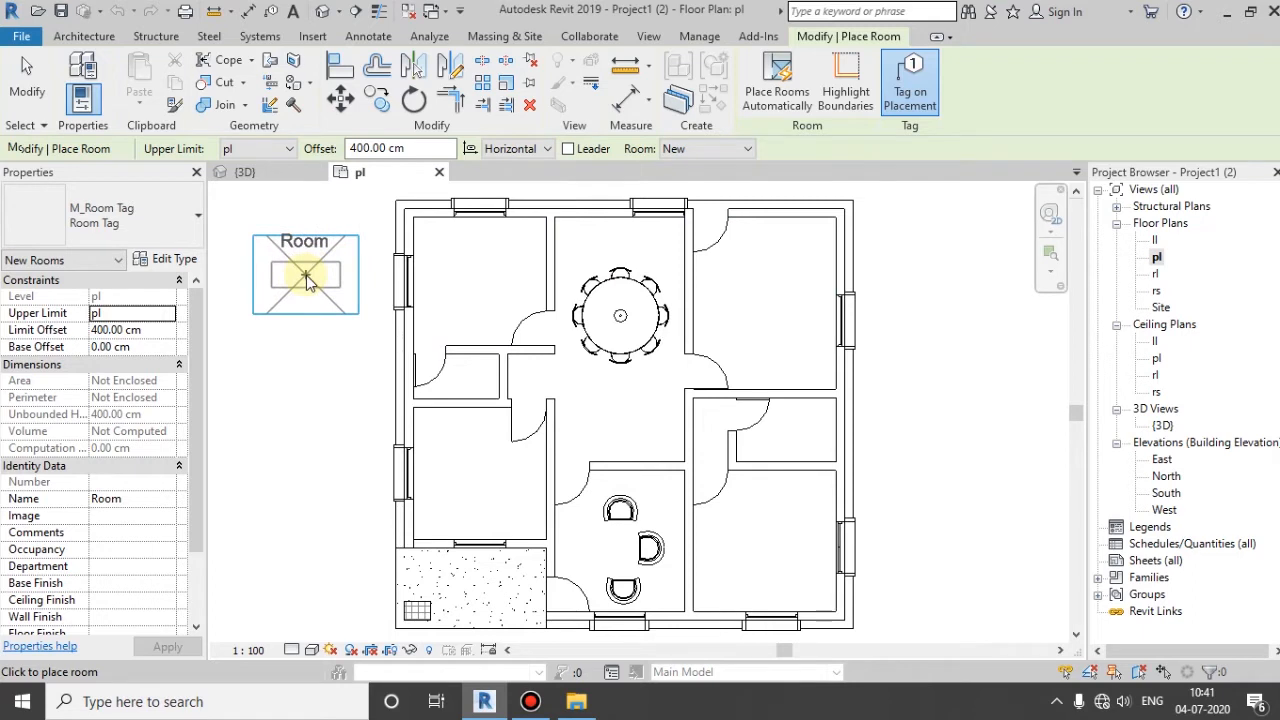
pyautogui.moveTo(600, 290)
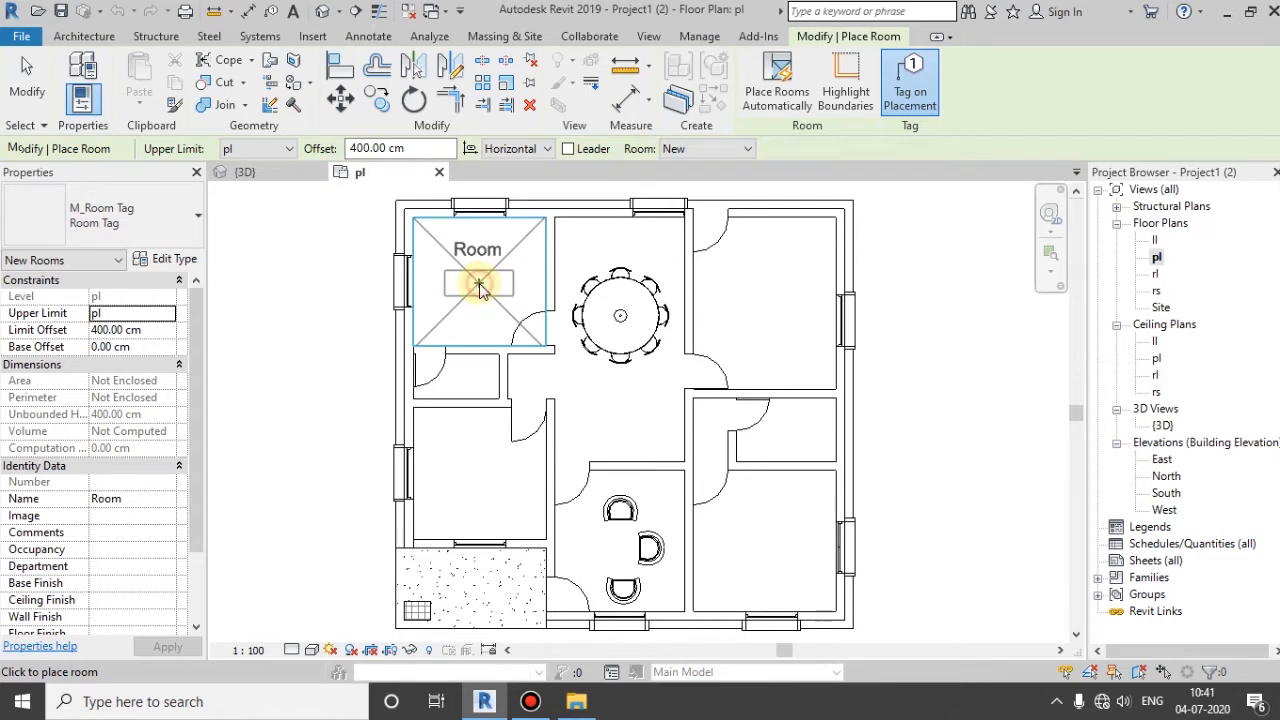
pyautogui.click(478, 284)
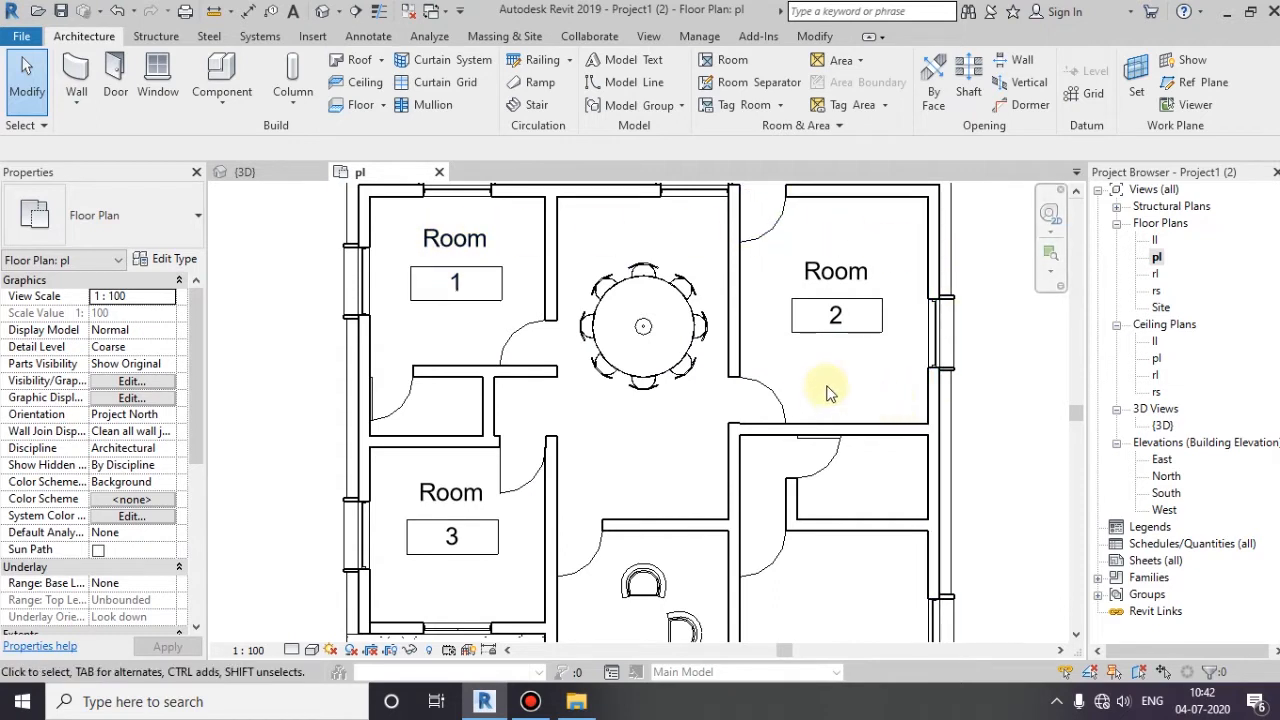
pyautogui.moveTo(390, 308)
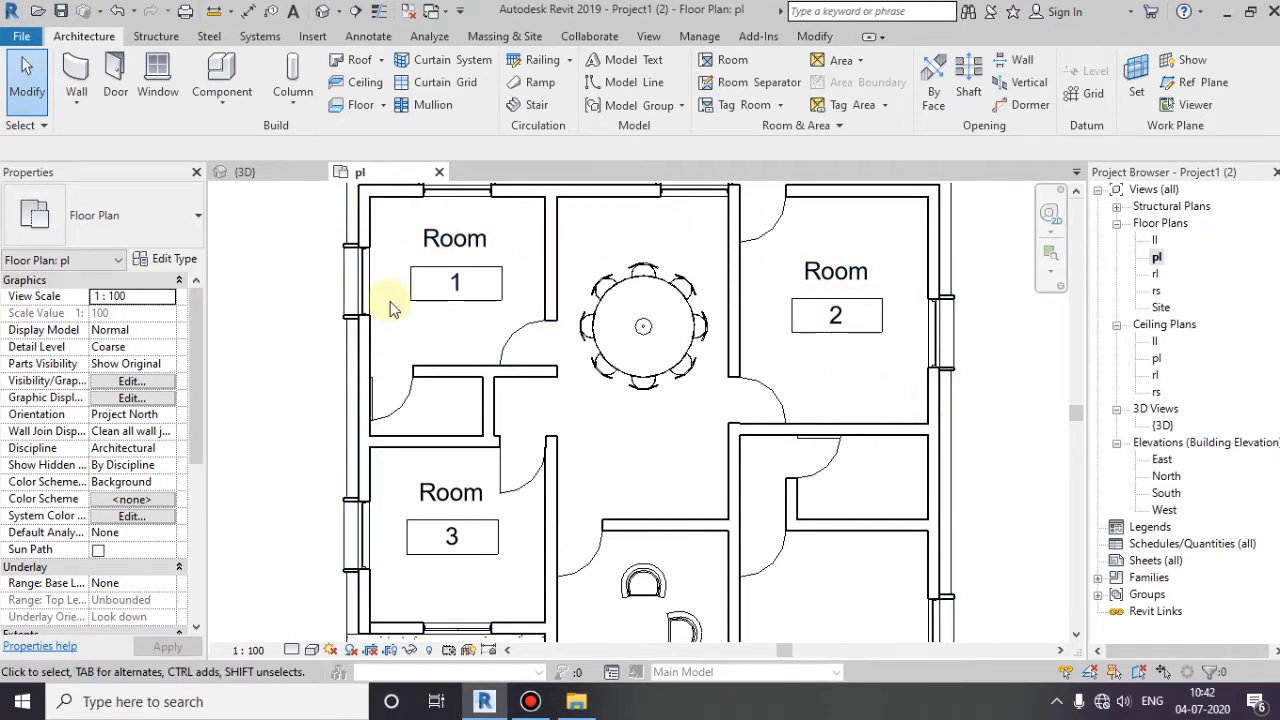
# - Bring up the Visibility/Graphics overrides dialog for the pl floor plan
pyautogui.click(456, 282)
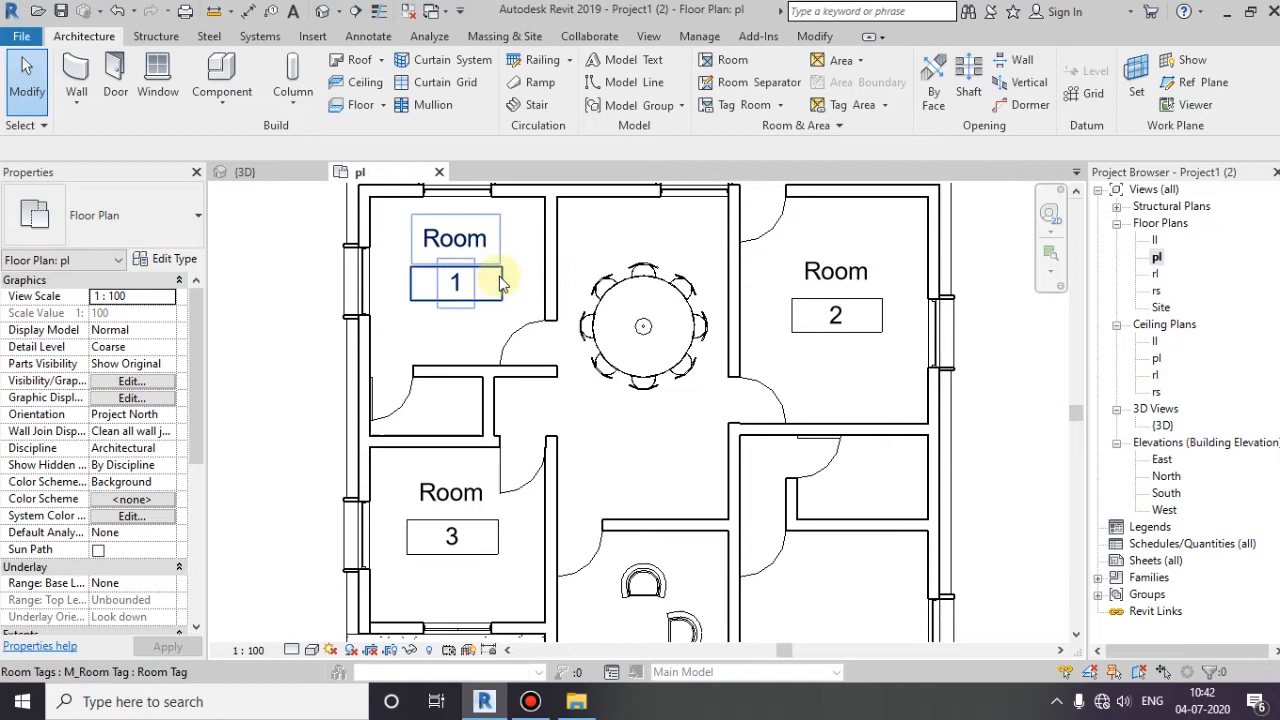
pyautogui.click(648, 36)
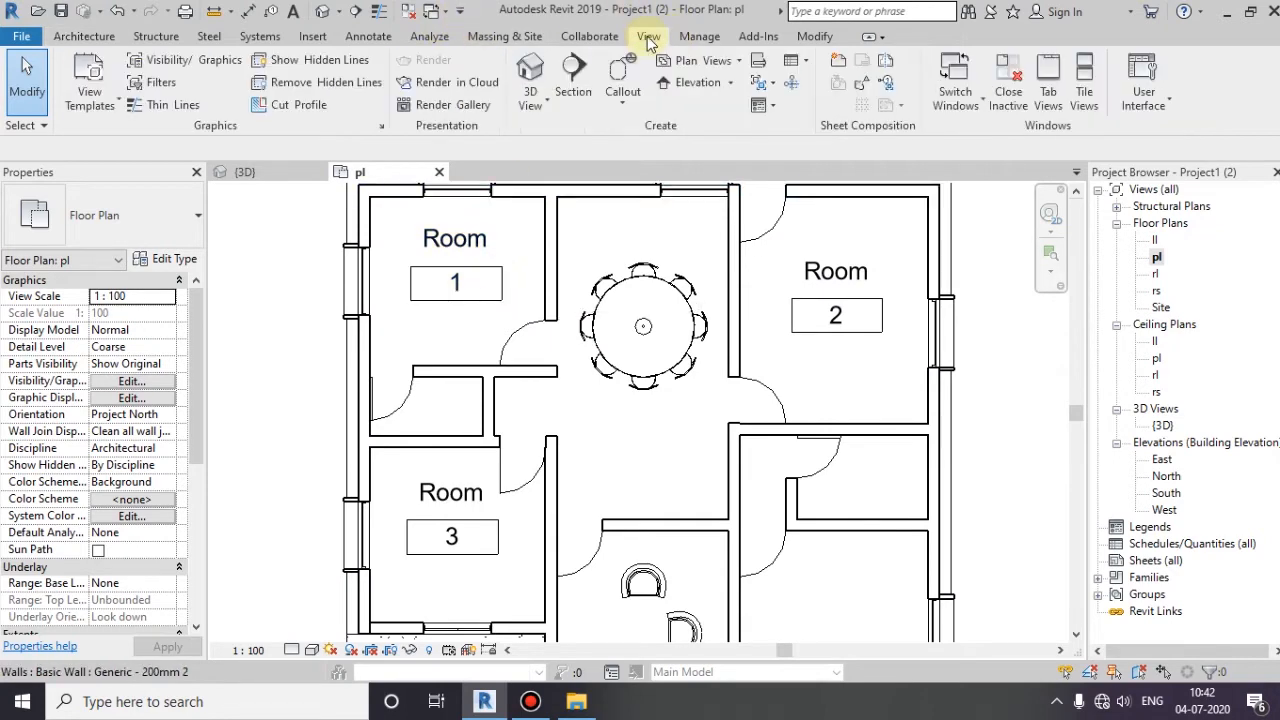
pyautogui.moveTo(200, 66)
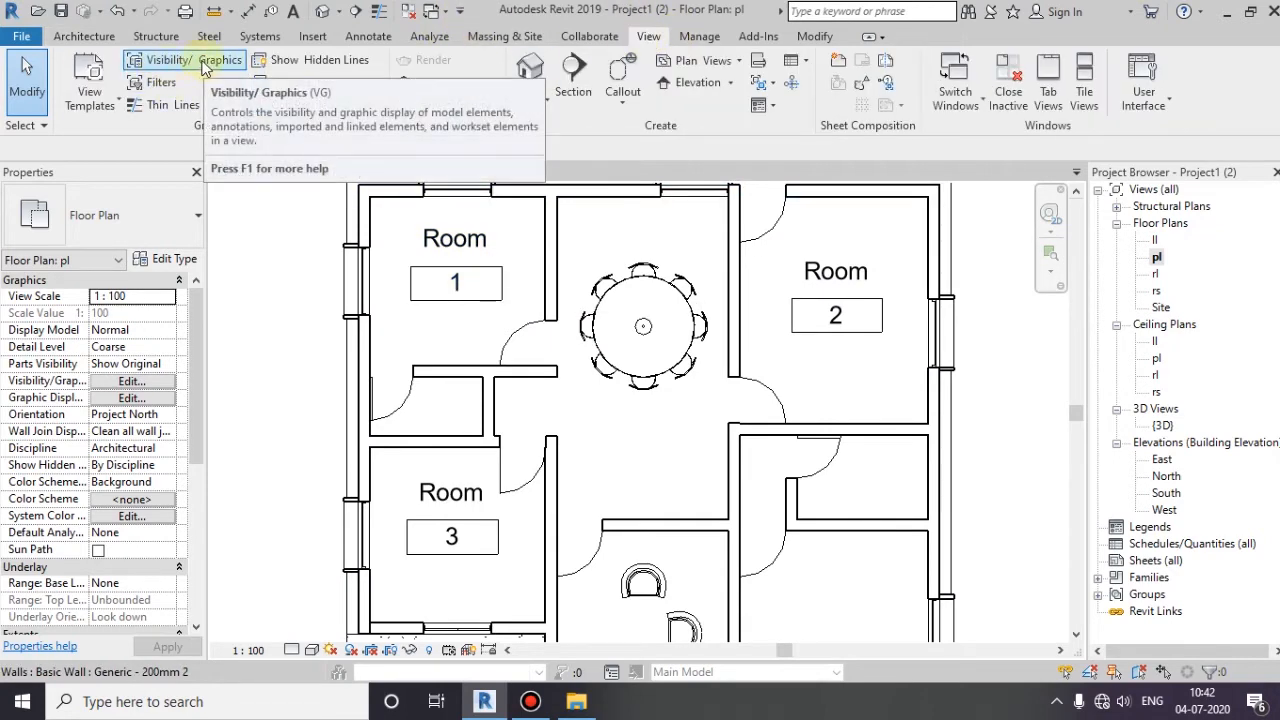
pyautogui.click(184, 60)
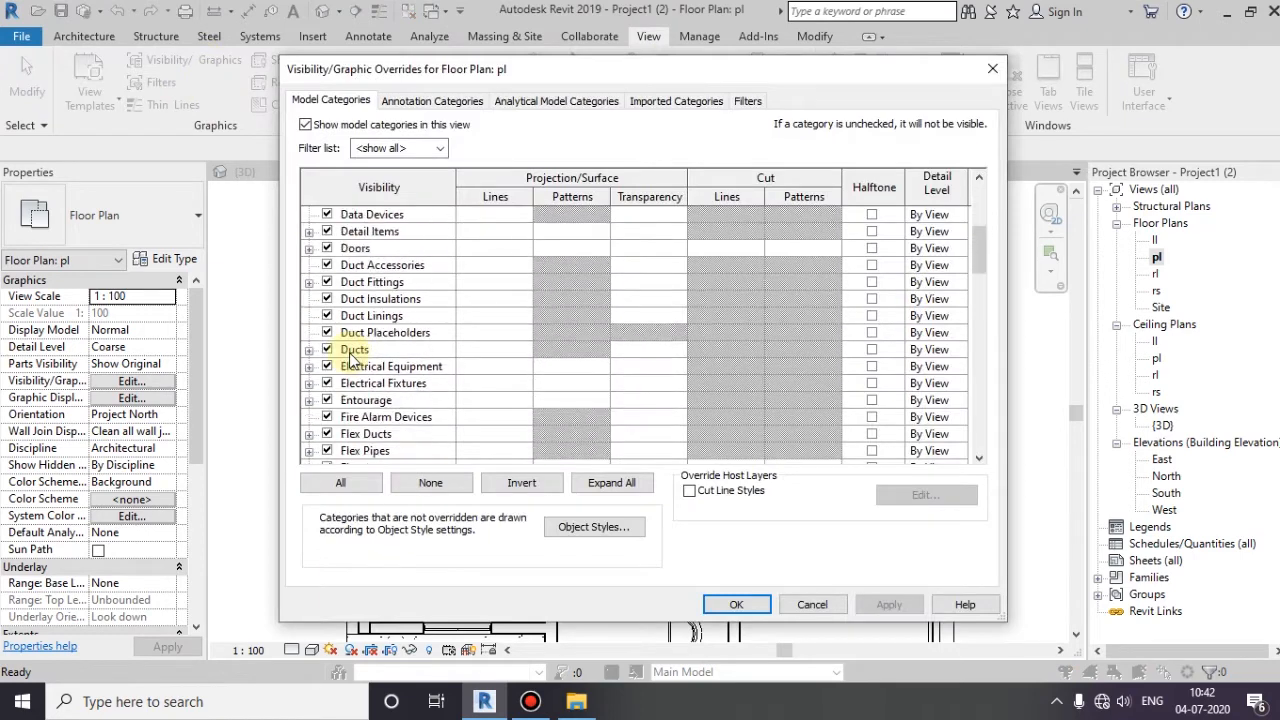
# - Under the Rooms category enable Interior Fill and Reference, then apply to the plan
pyautogui.click(378, 432)
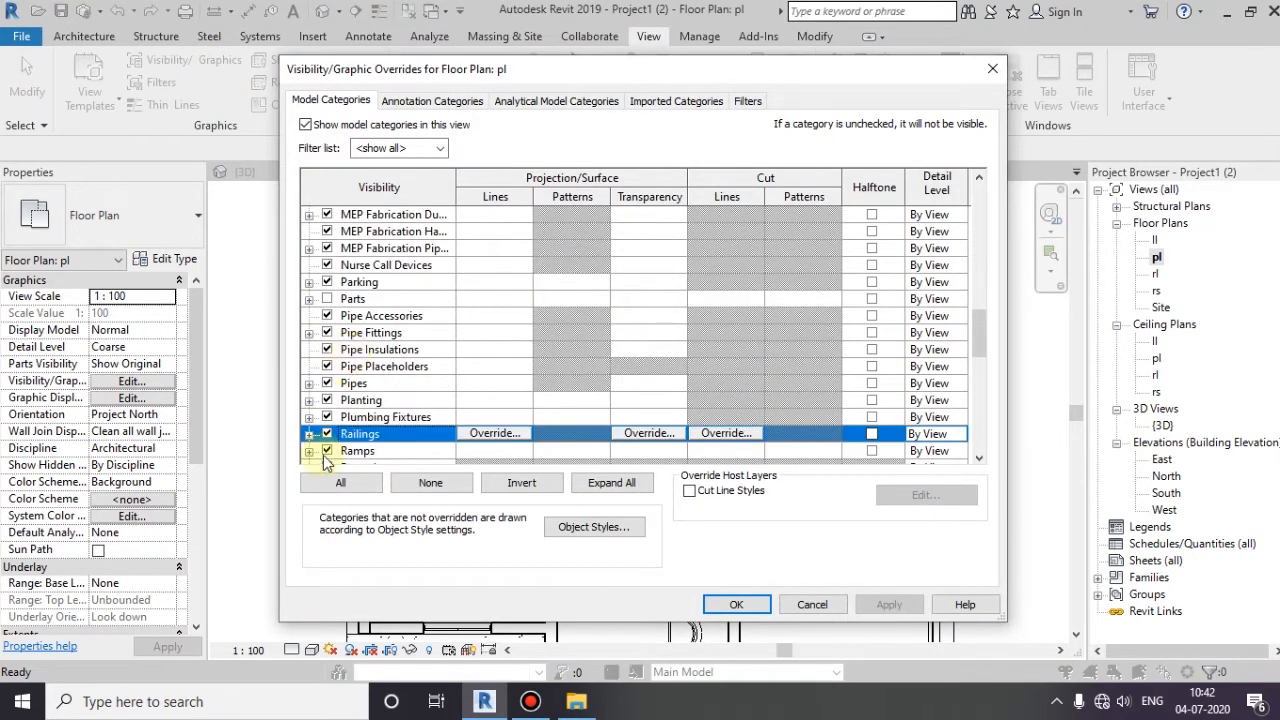
pyautogui.scroll(-3)
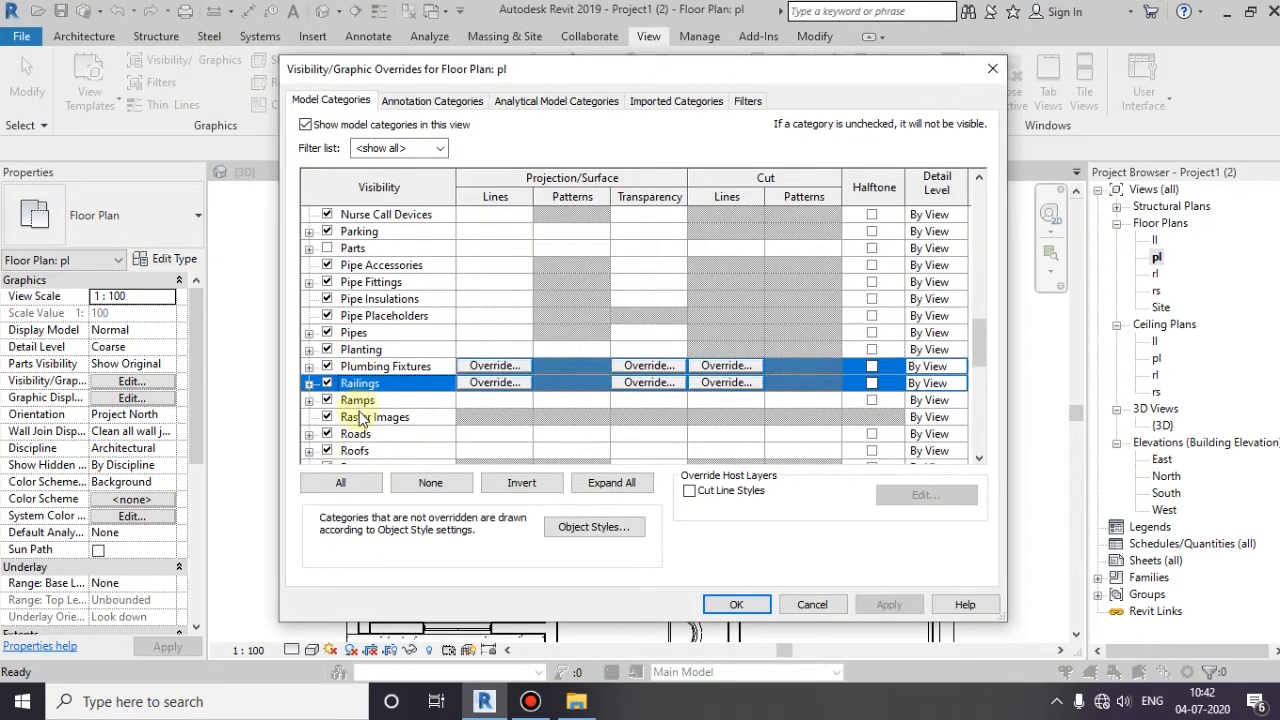
pyautogui.scroll(-3)
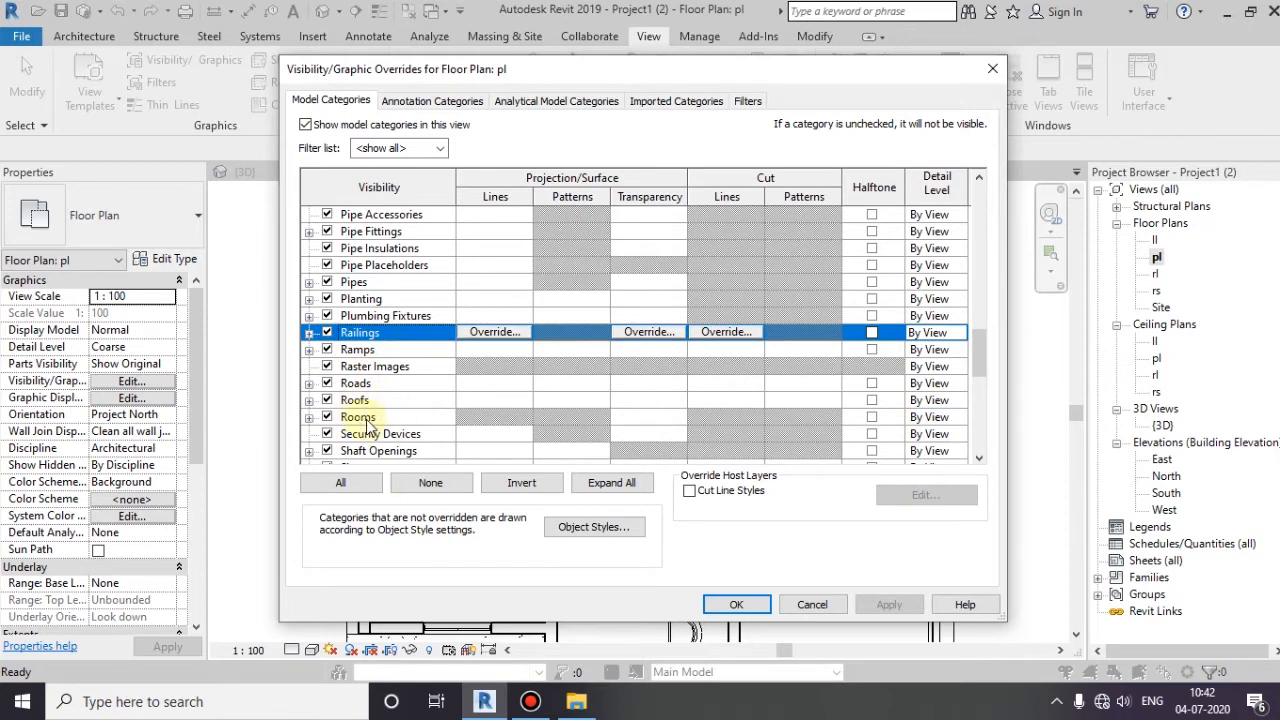
pyautogui.click(356, 416)
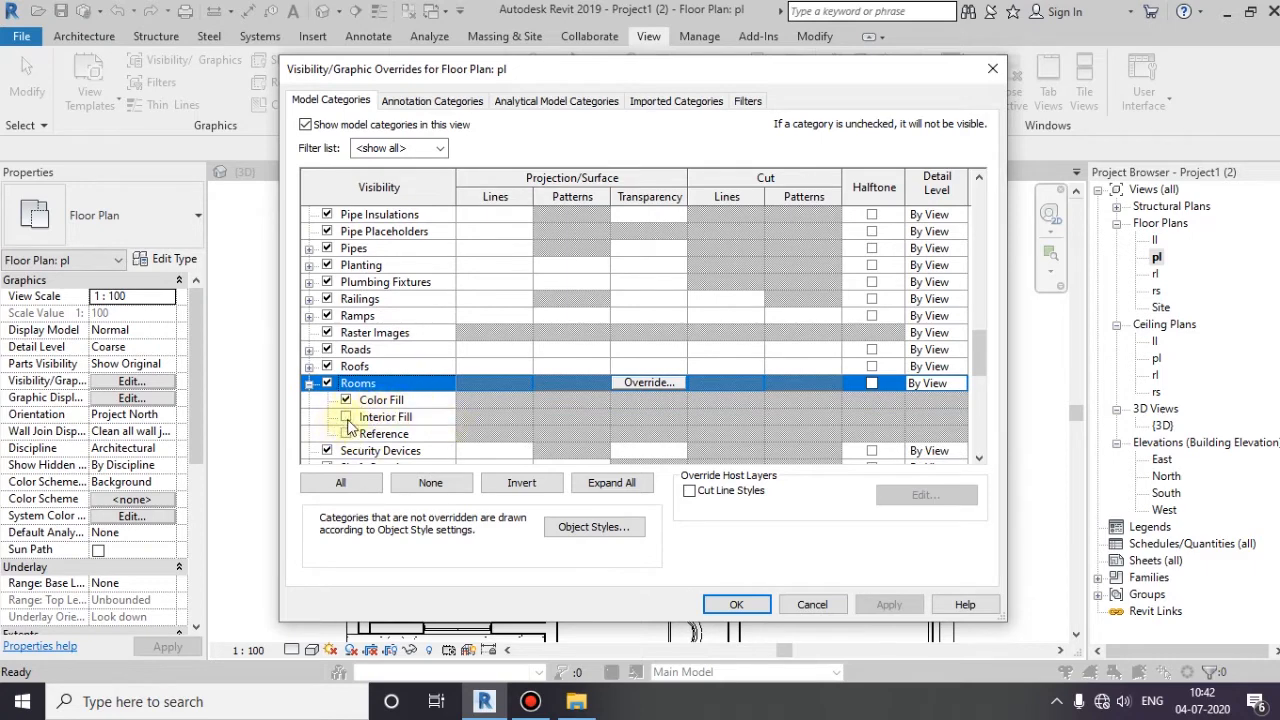
pyautogui.click(346, 432)
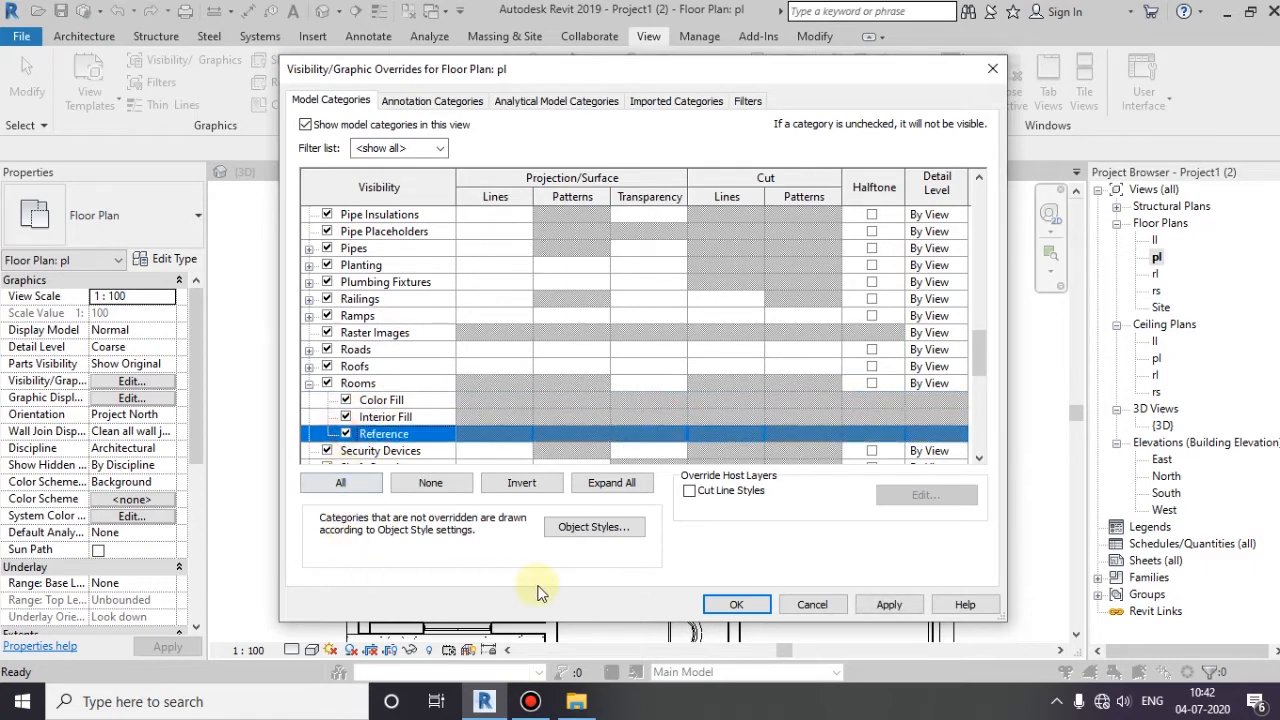
pyautogui.click(736, 604)
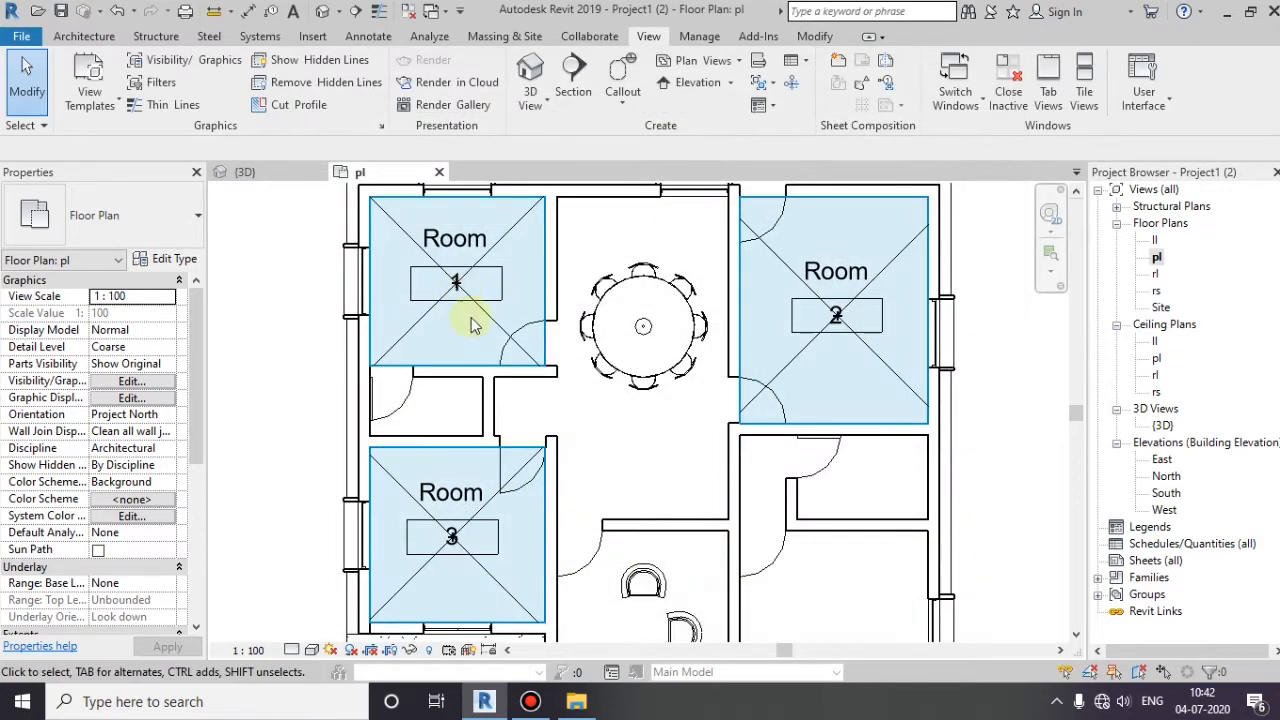
pyautogui.scroll(-3)
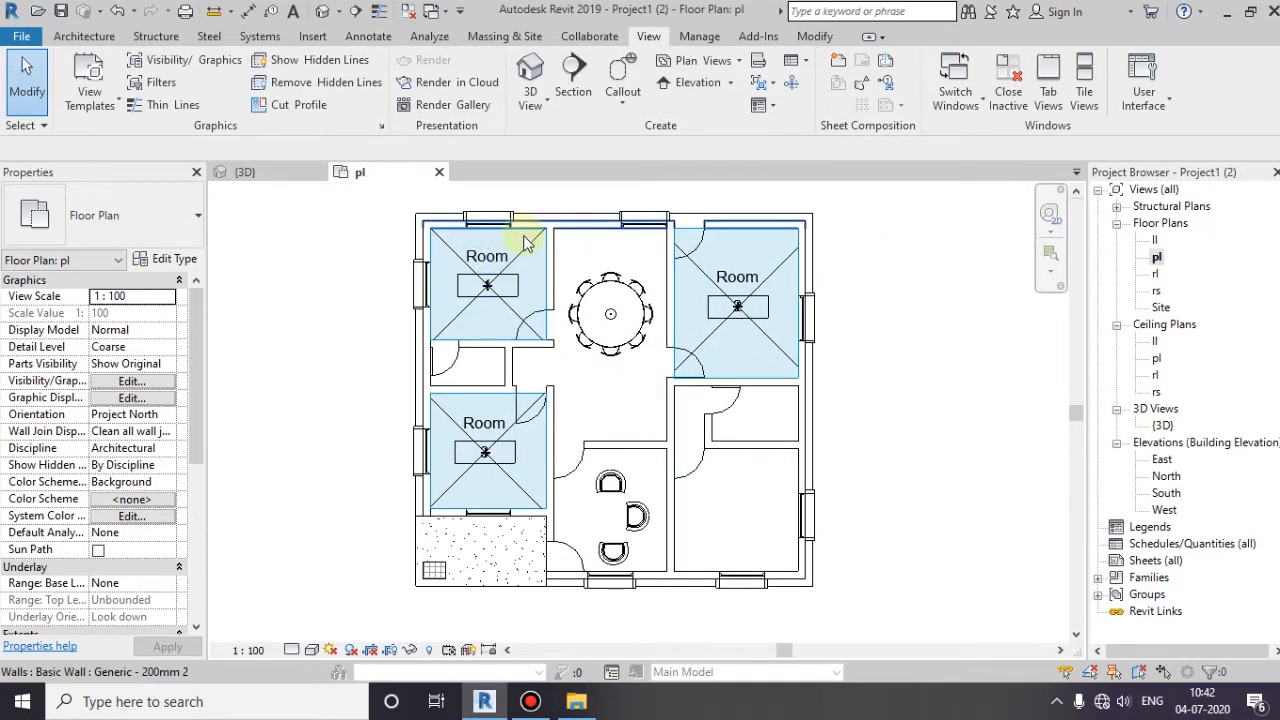
pyautogui.moveTo(490, 316)
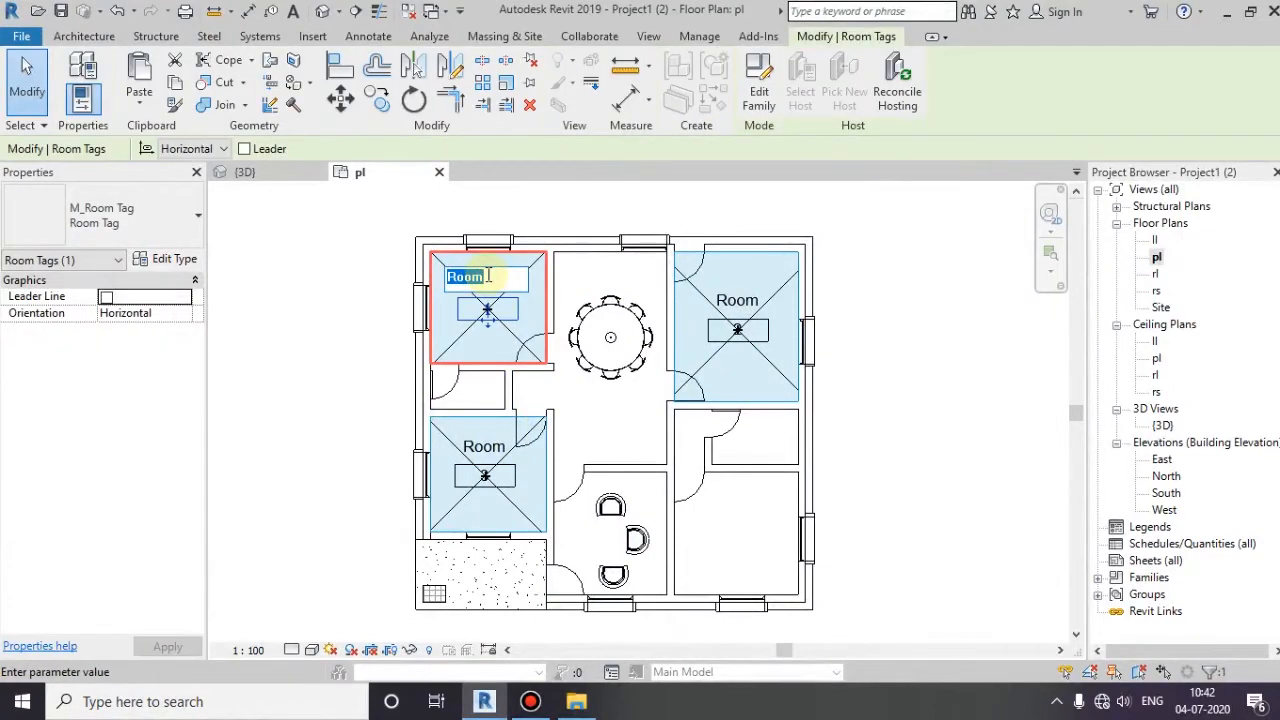
# - Name the top-left room kitchen and edit the right and lower-left room tags to BD
pyautogui.write('kitchen')
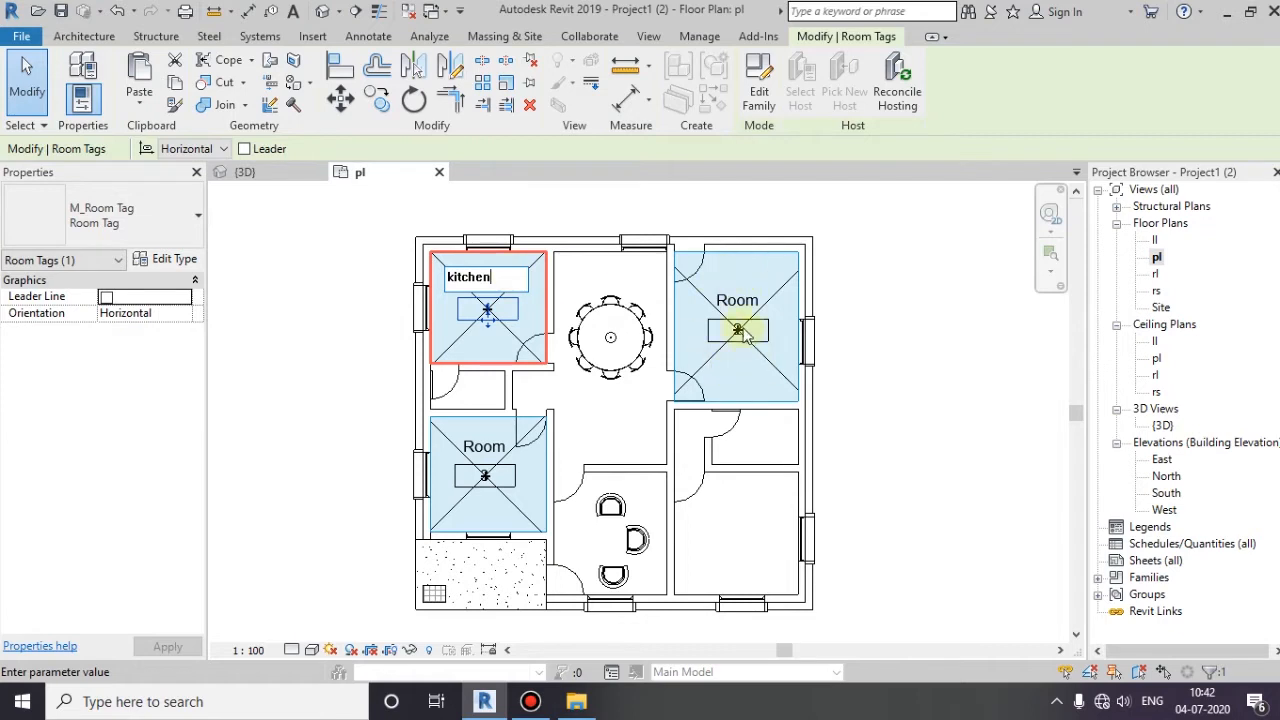
pyautogui.doubleClick(716, 298)
pyautogui.write('BD')
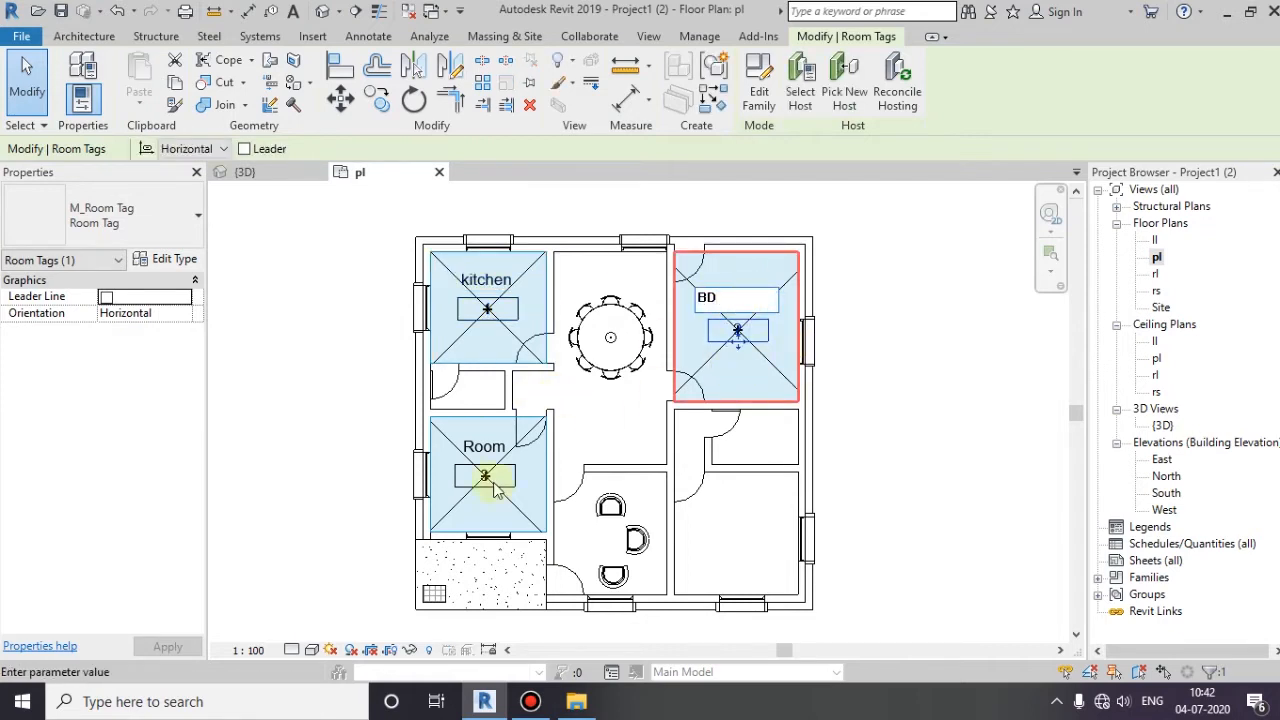
pyautogui.doubleClick(484, 444)
pyautogui.write('BD')
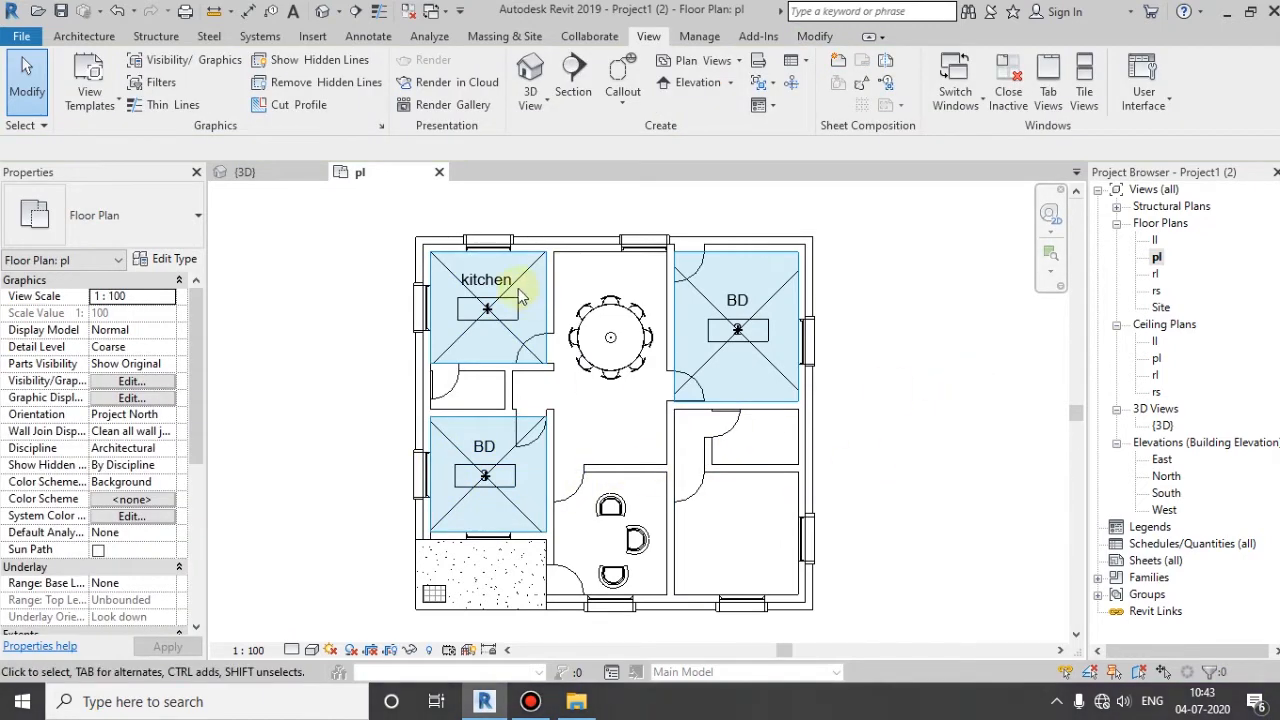
# - Select the kitchen room and review its Number and Volume properties
pyautogui.click(488, 310)
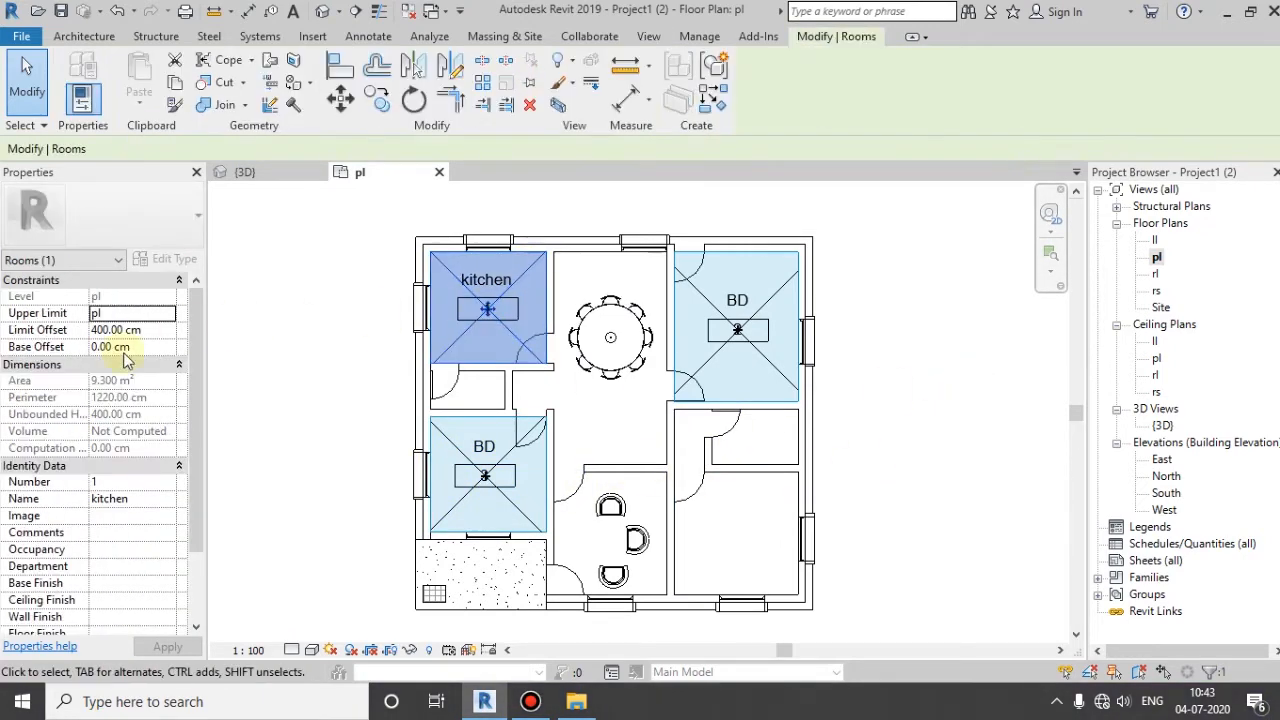
pyautogui.moveTo(390, 316)
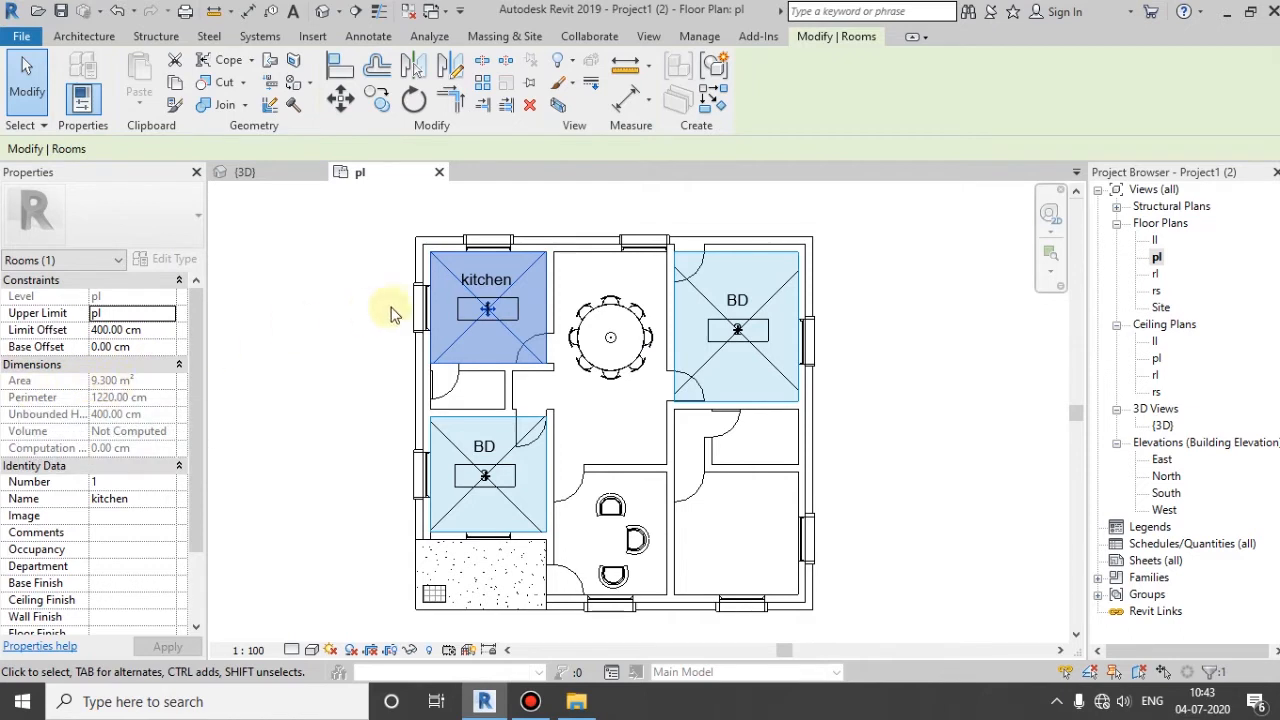
pyautogui.moveTo(32, 396)
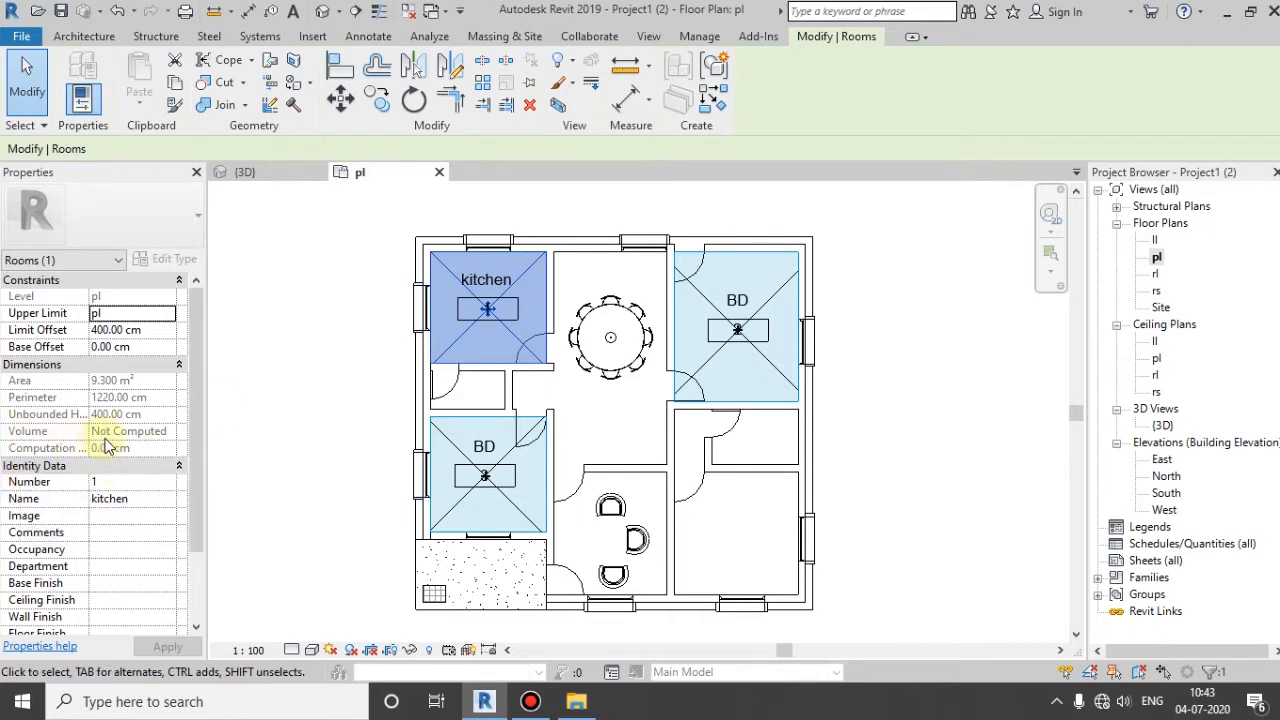
pyautogui.click(736, 300)
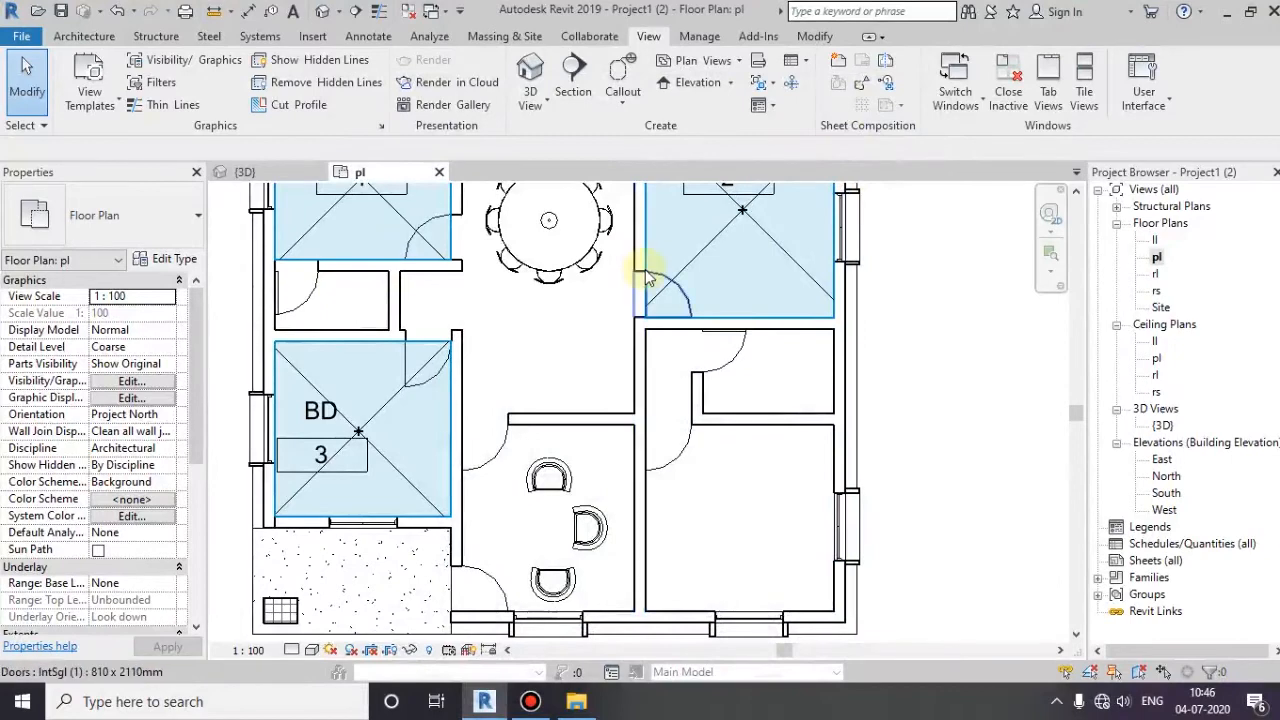
# - Adjust the lower-left room tag so the tags show numbers 1, 2 and 3
pyautogui.click(320, 456)
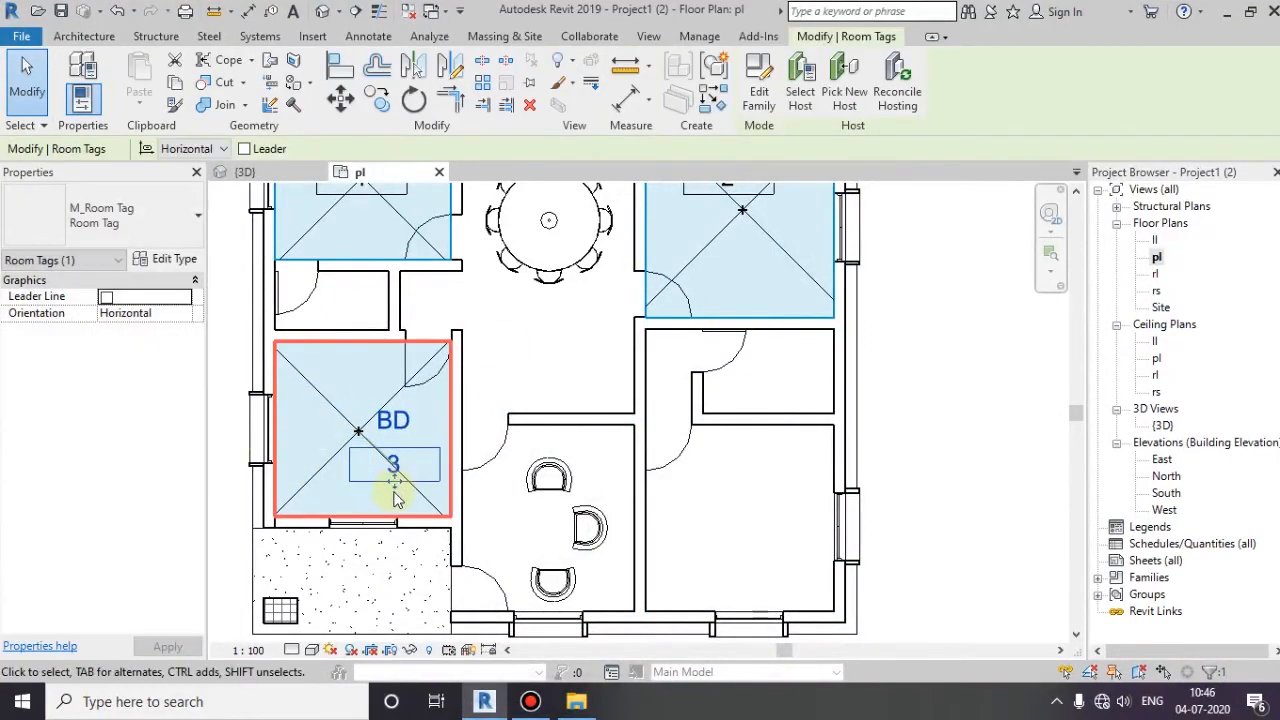
pyautogui.moveTo(392, 464); pyautogui.dragTo(360, 414)
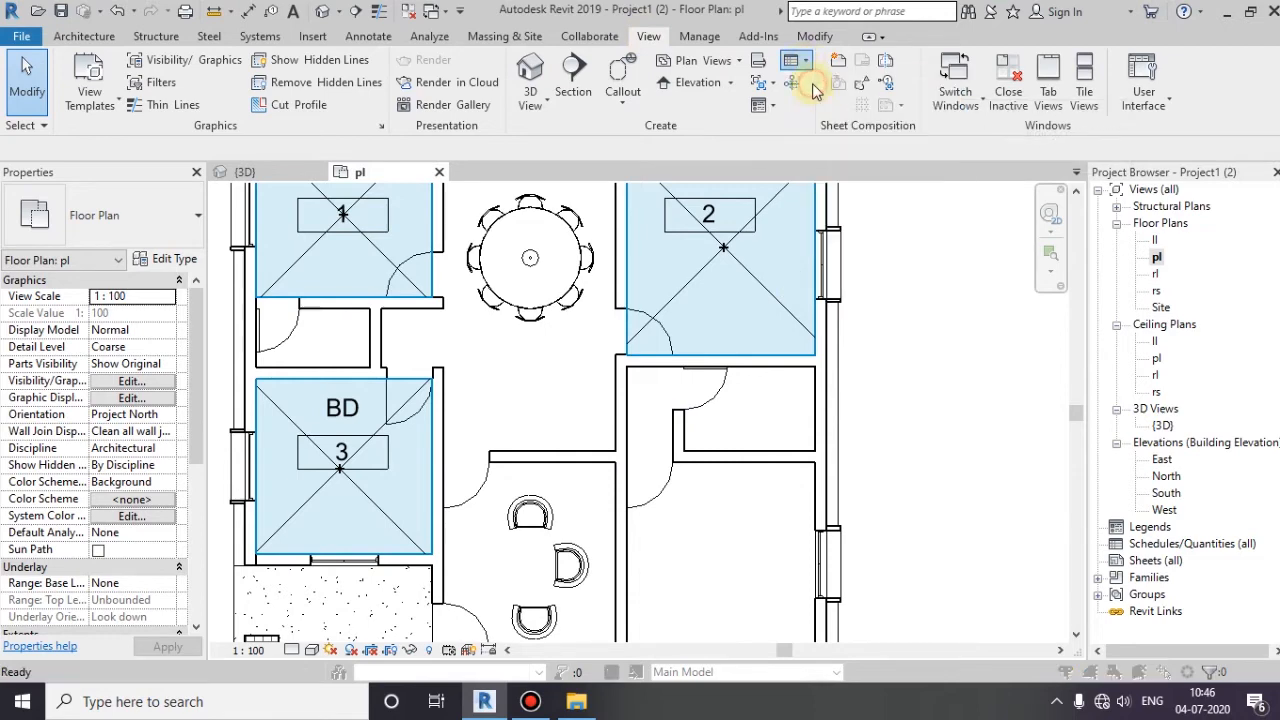
# - Create a new Schedule/Quantities with Rooms as the category
pyautogui.click(796, 60)
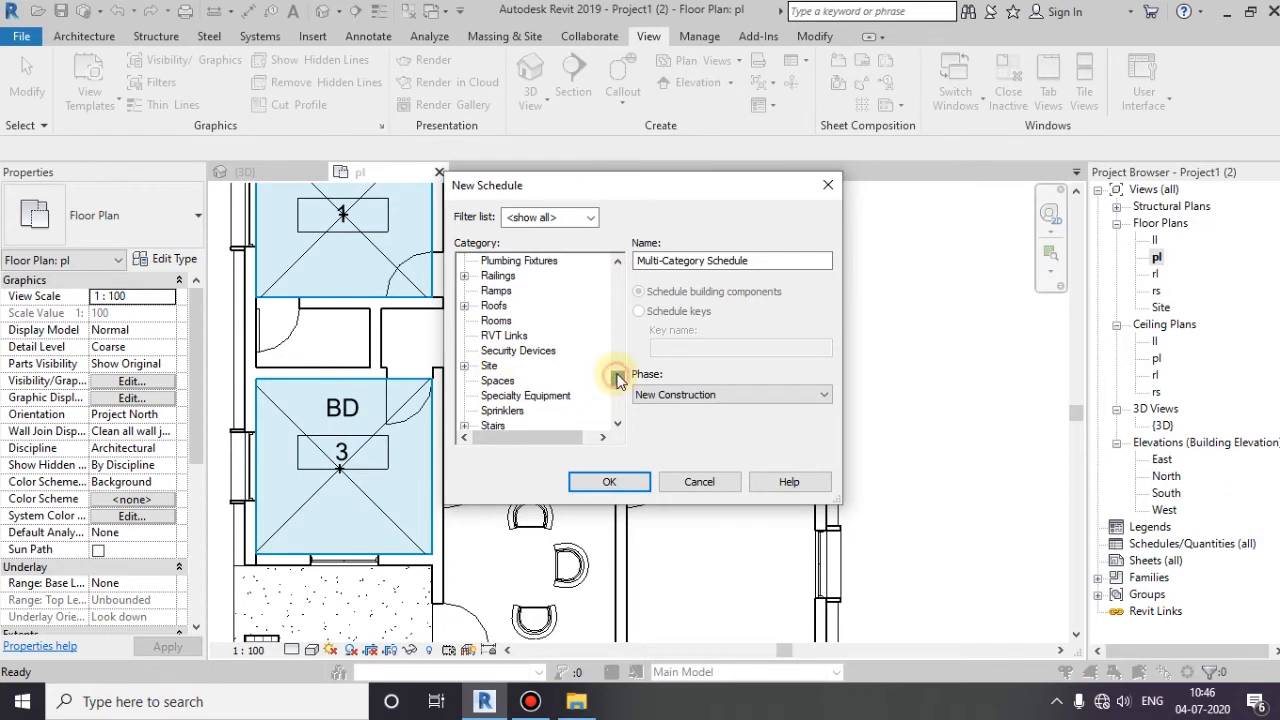
pyautogui.scroll(3)
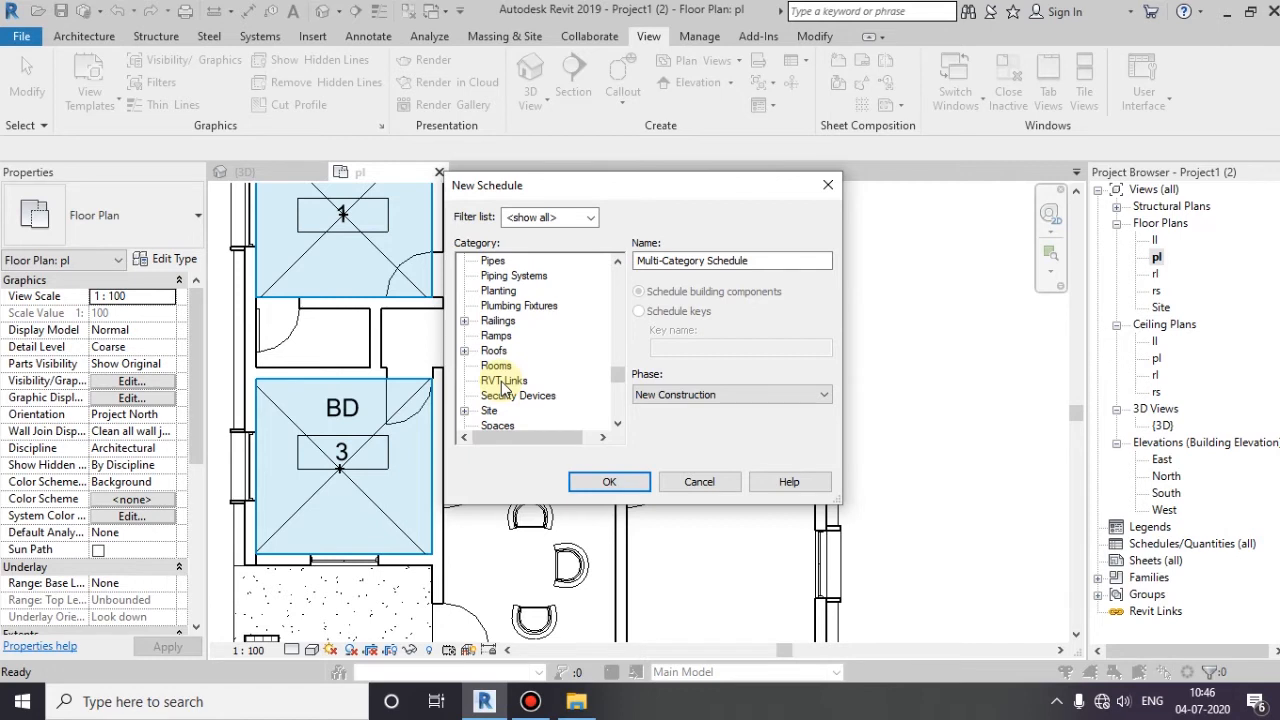
pyautogui.moveTo(468, 368)
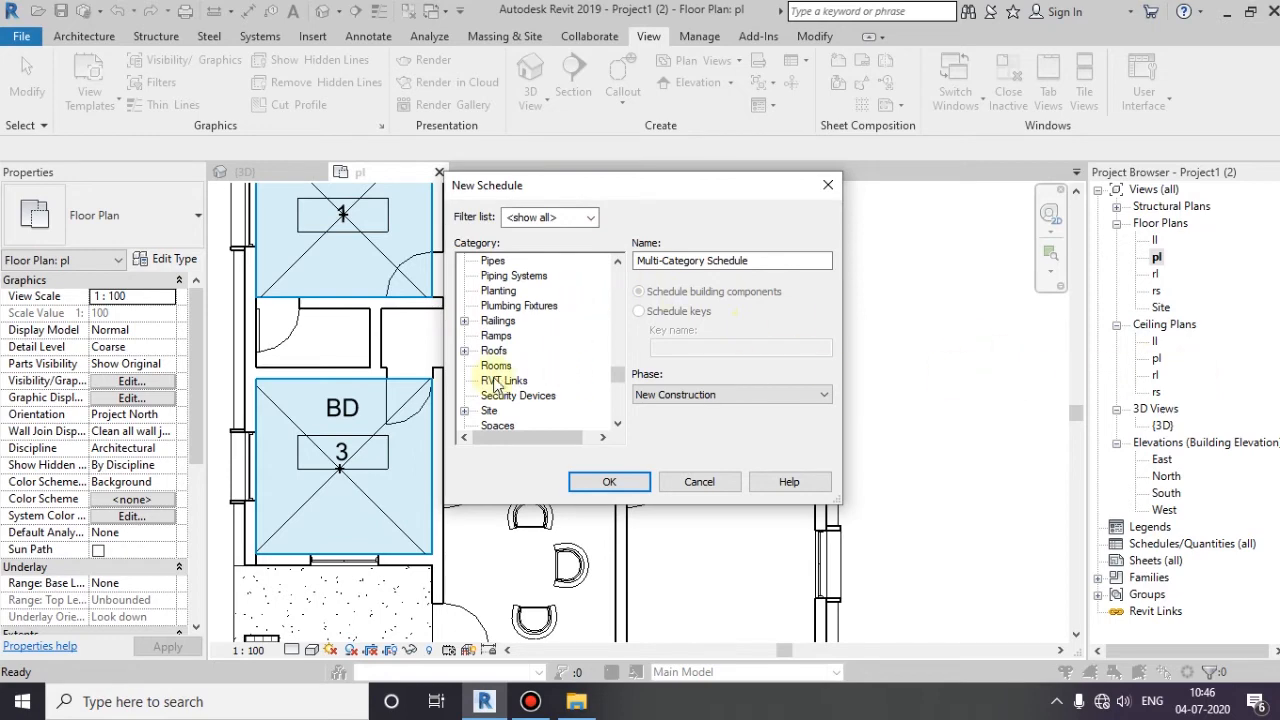
pyautogui.click(608, 480)
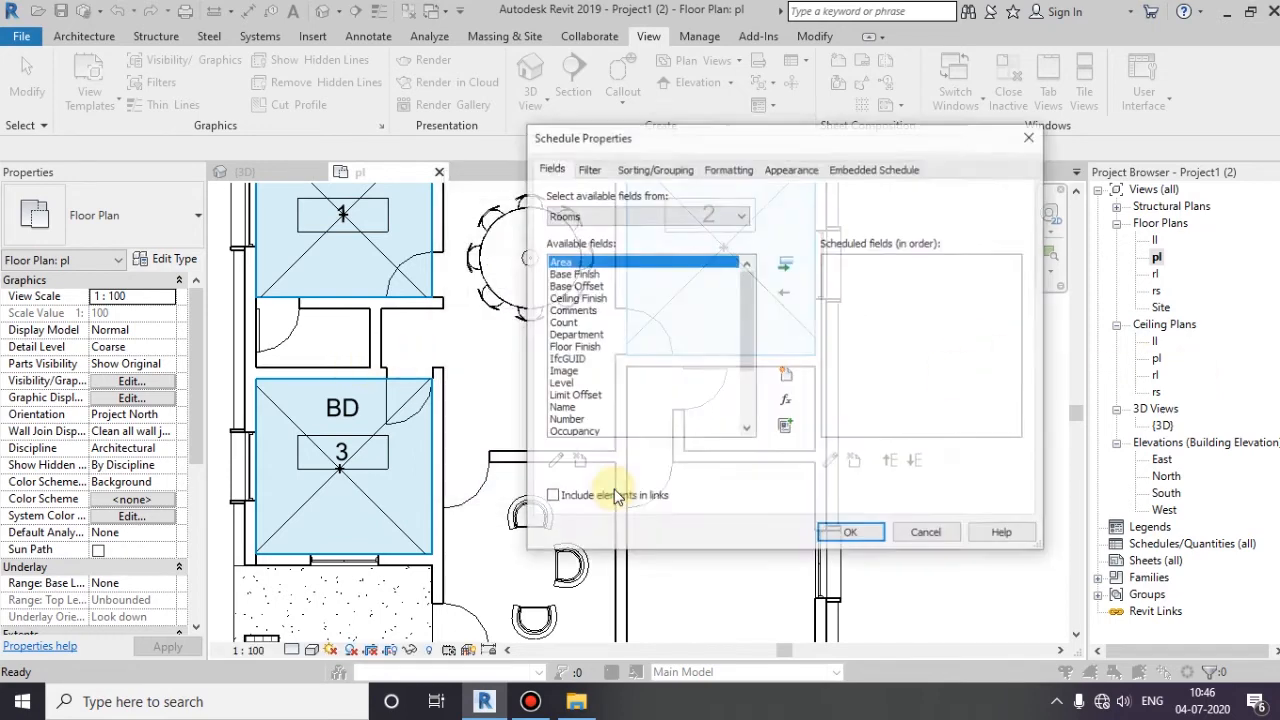
# - Add Area, Volume, Number and Name as the Room Schedule's fields
pyautogui.click(784, 264)
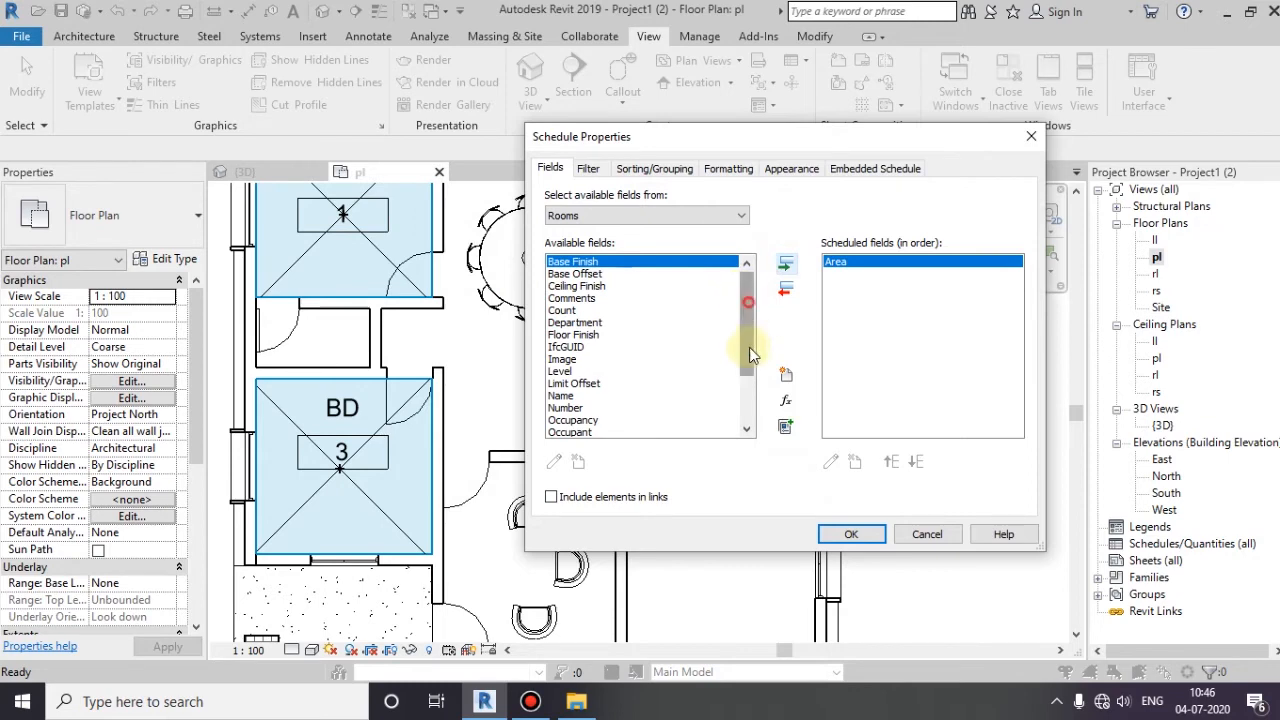
pyautogui.click(786, 262)
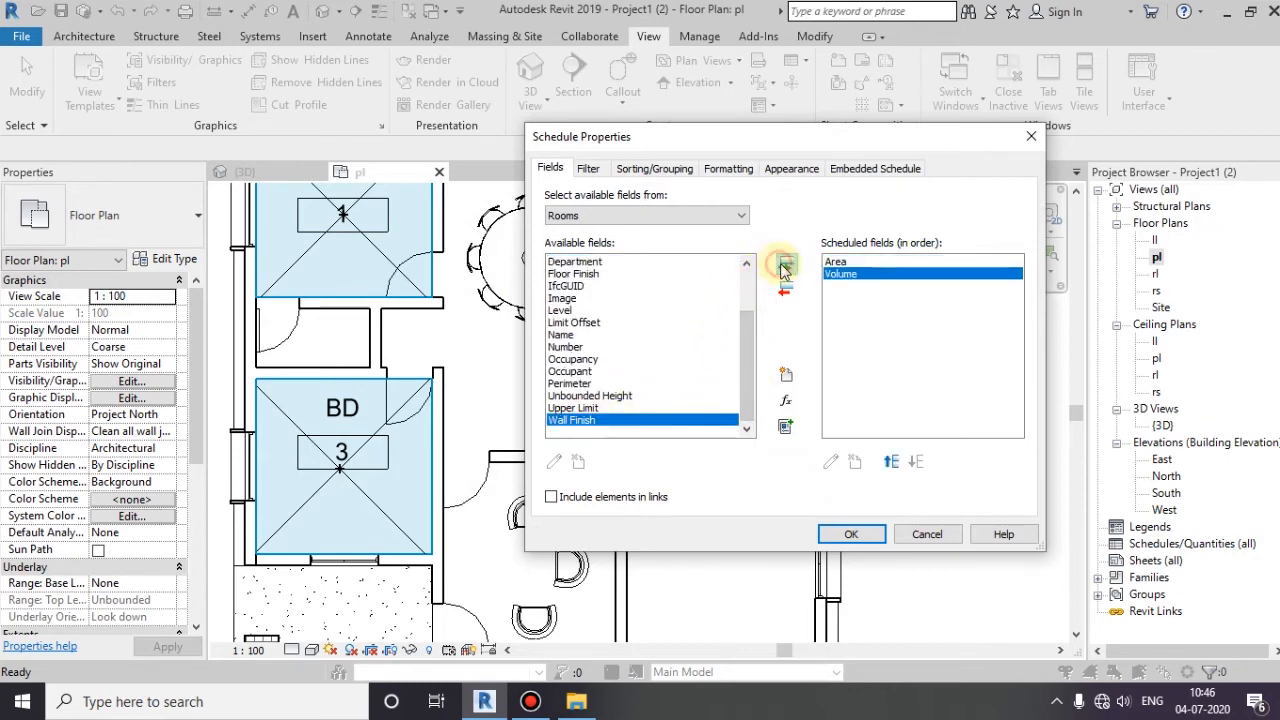
pyautogui.click(784, 260)
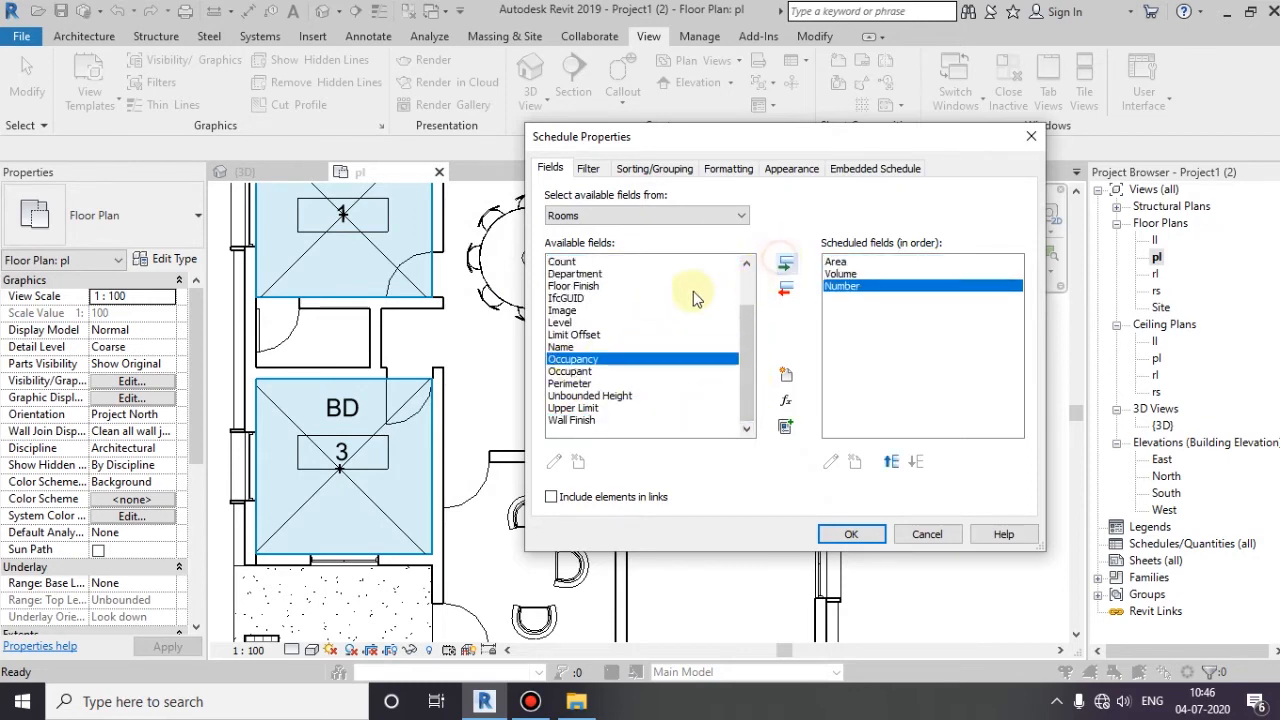
pyautogui.click(784, 262)
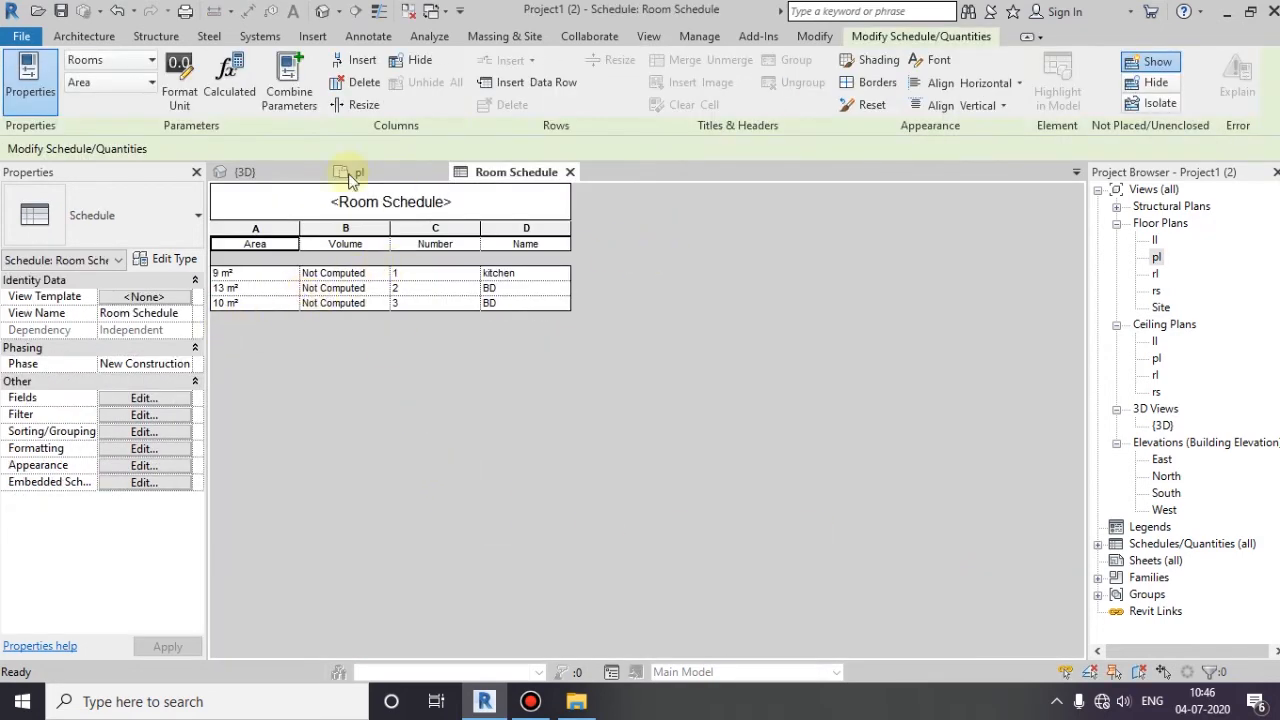
# - Switch to the pl floor plan view and zoom out to show the whole house
pyautogui.click(360, 172)
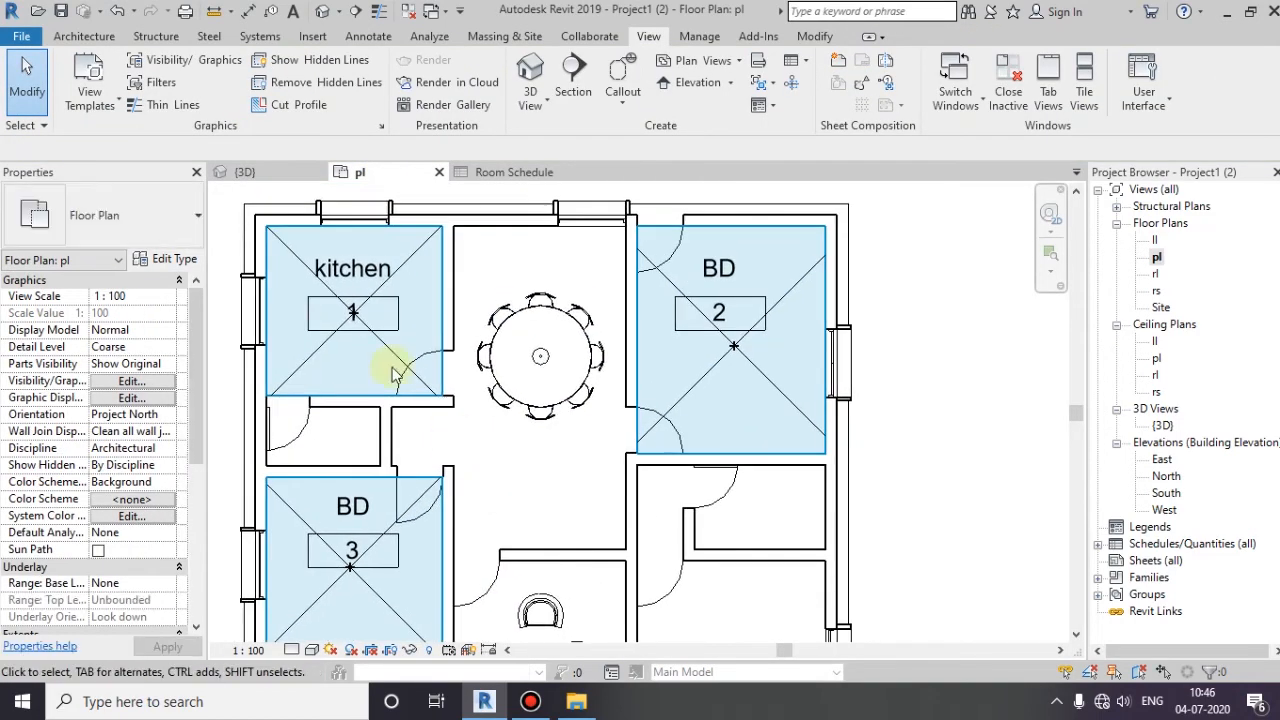
pyautogui.click(718, 312)
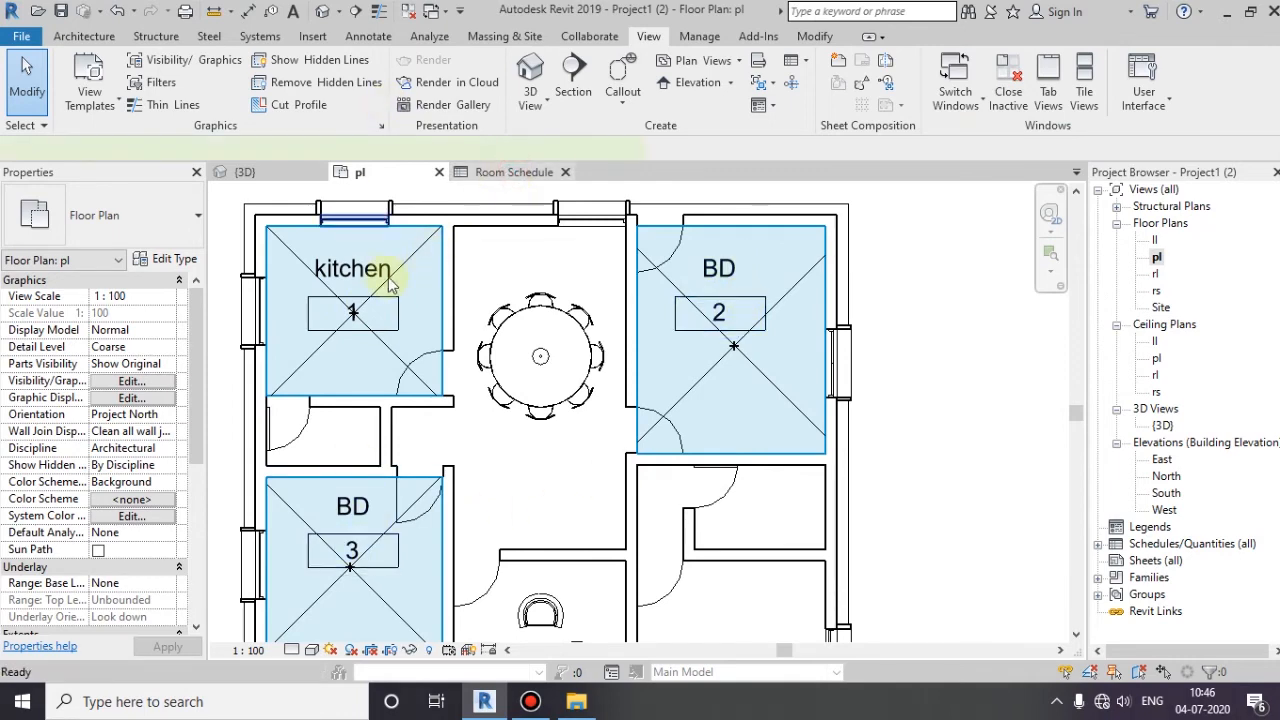
pyautogui.click(514, 172)
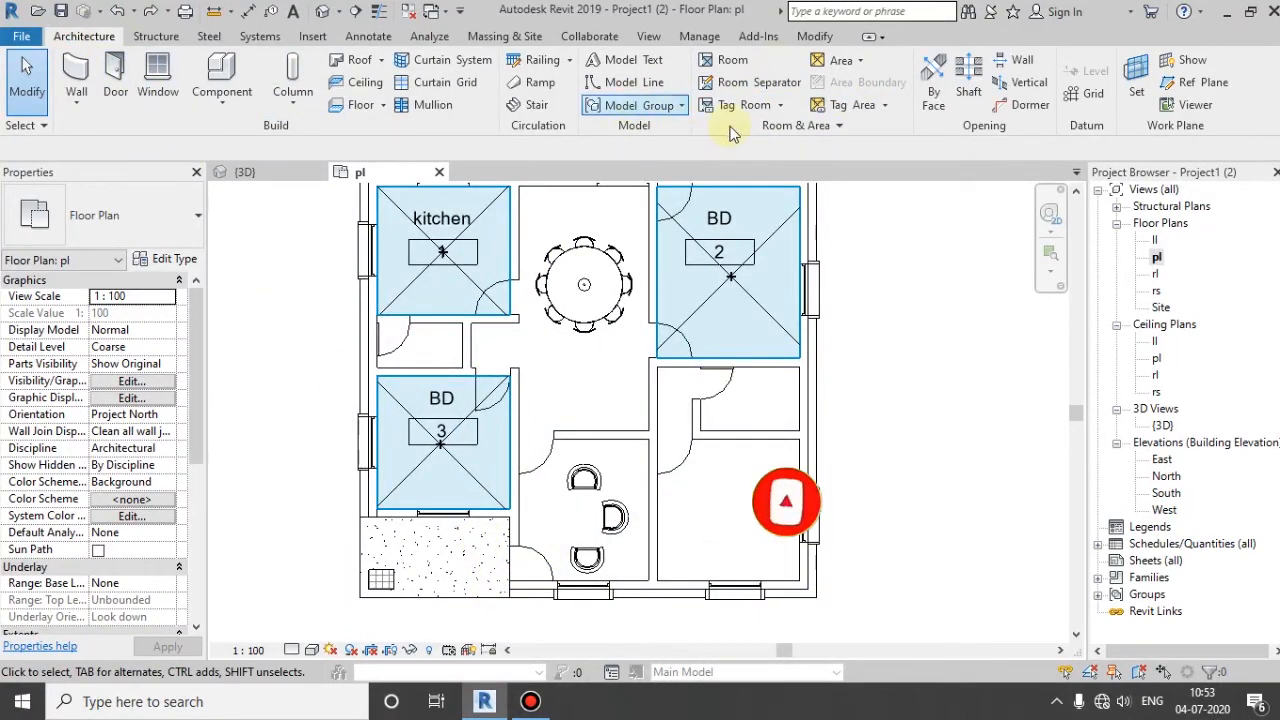
pyautogui.moveTo(744, 104)
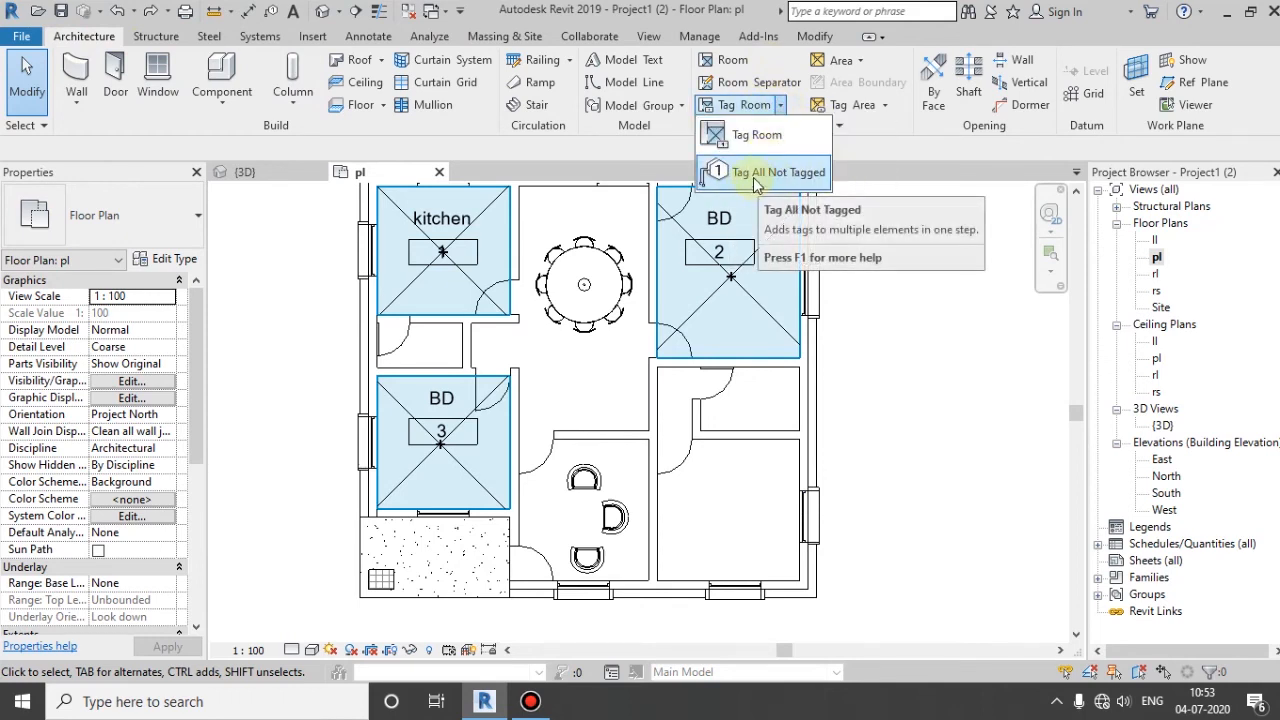
# - Use Tag All Not Tagged with Door Tags and Window Tags ticked to tag every door and window
pyautogui.click(778, 172)
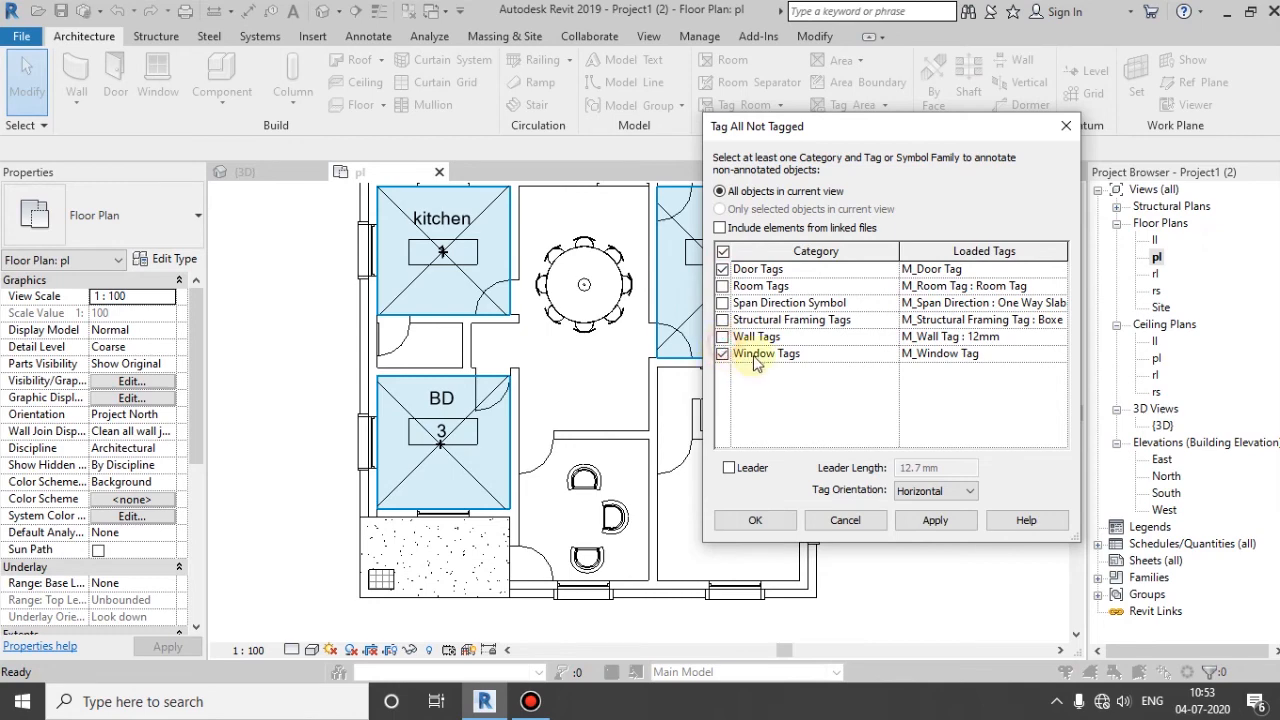
pyautogui.moveTo(934, 520)
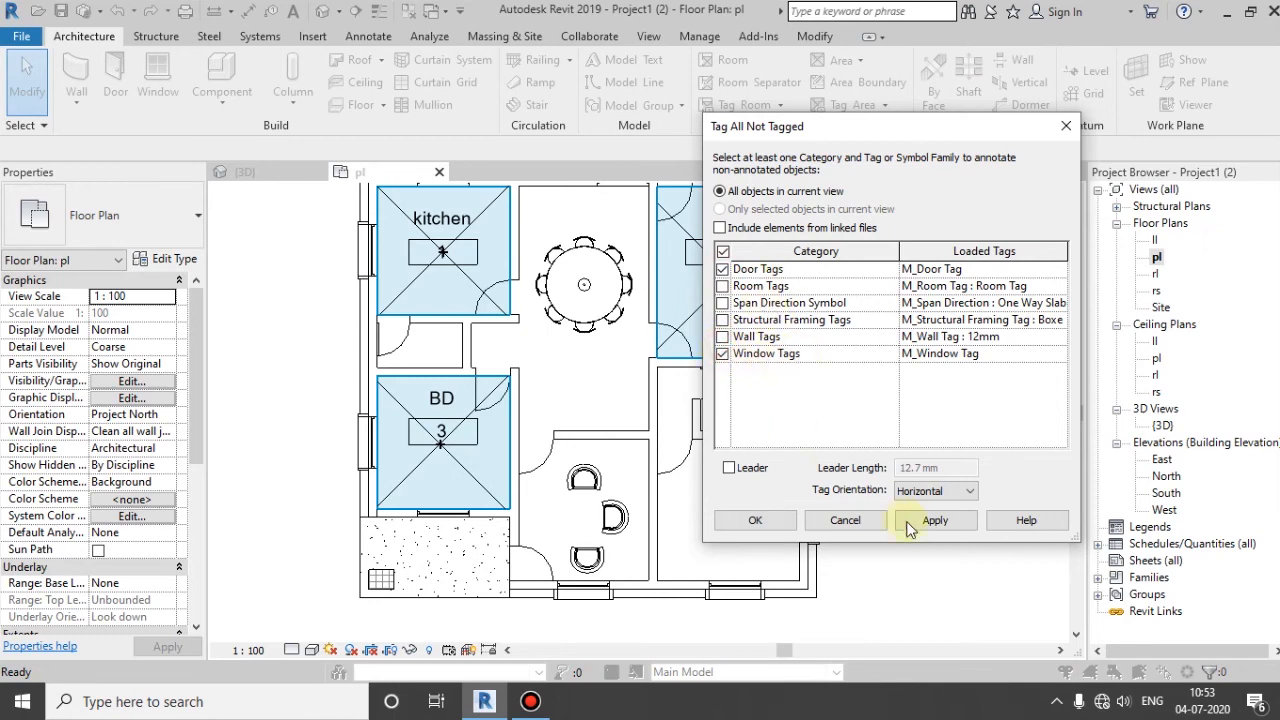
pyautogui.click(936, 520)
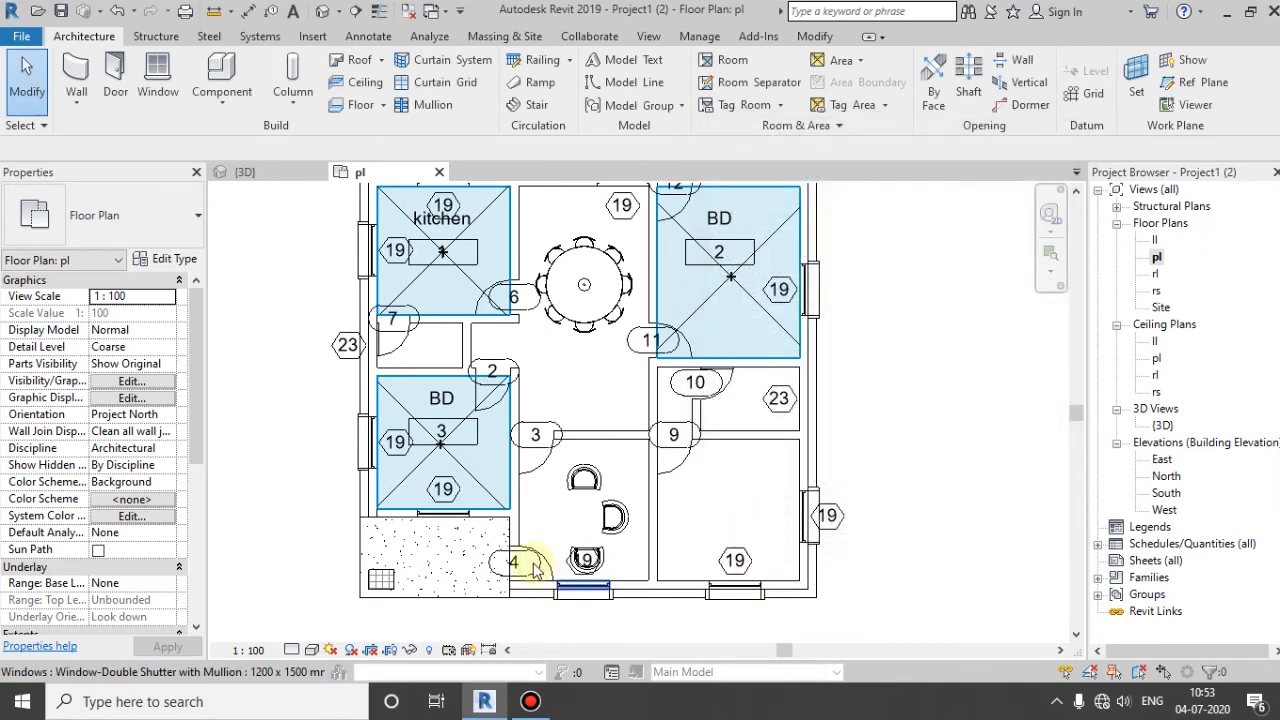